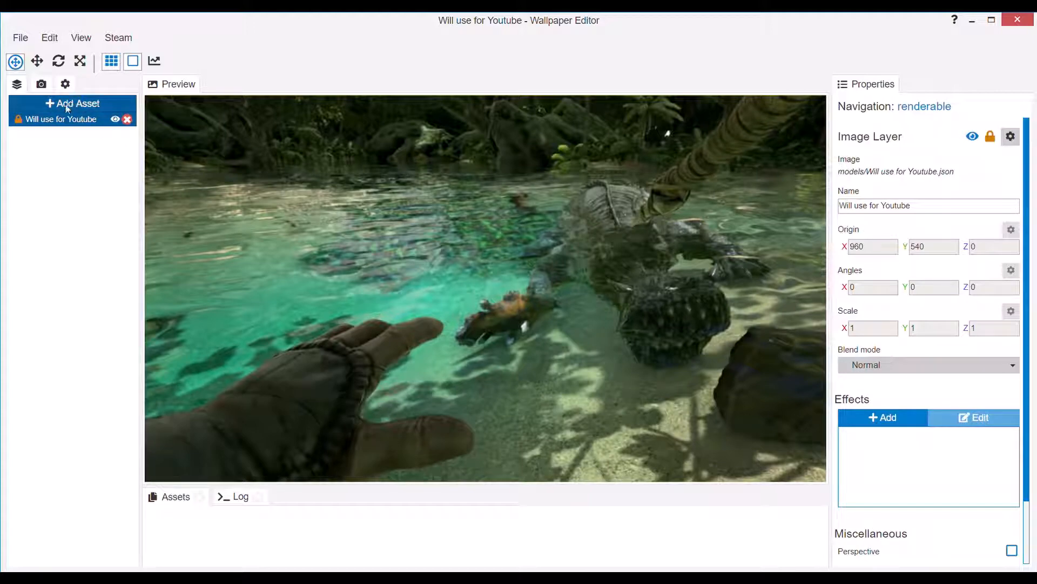
# Open the asset presets and pick Countdown for the jungle scene
pyautogui.click(72, 103)
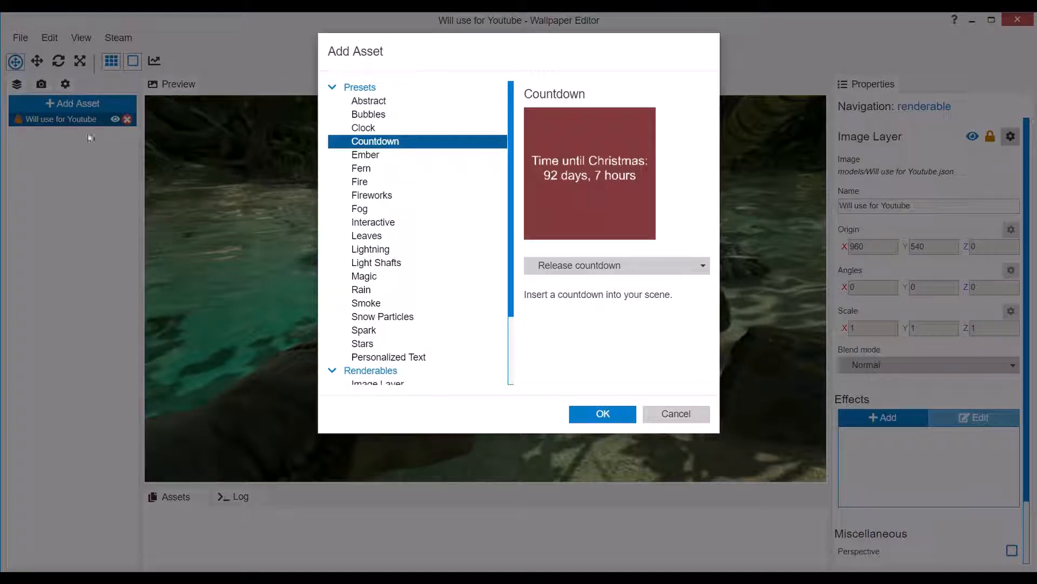
pyautogui.moveTo(383, 25)
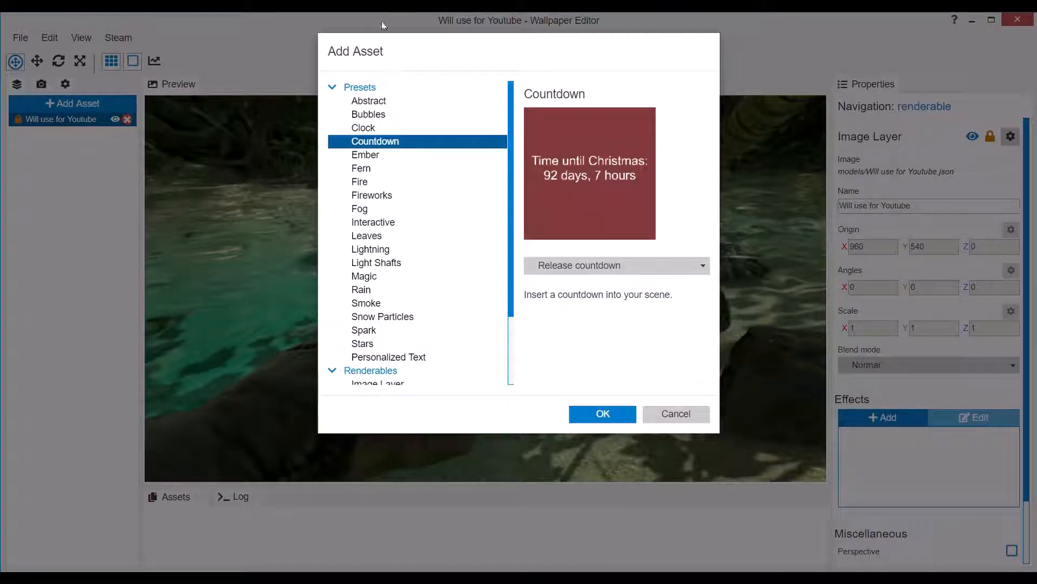
pyautogui.moveTo(451, 166)
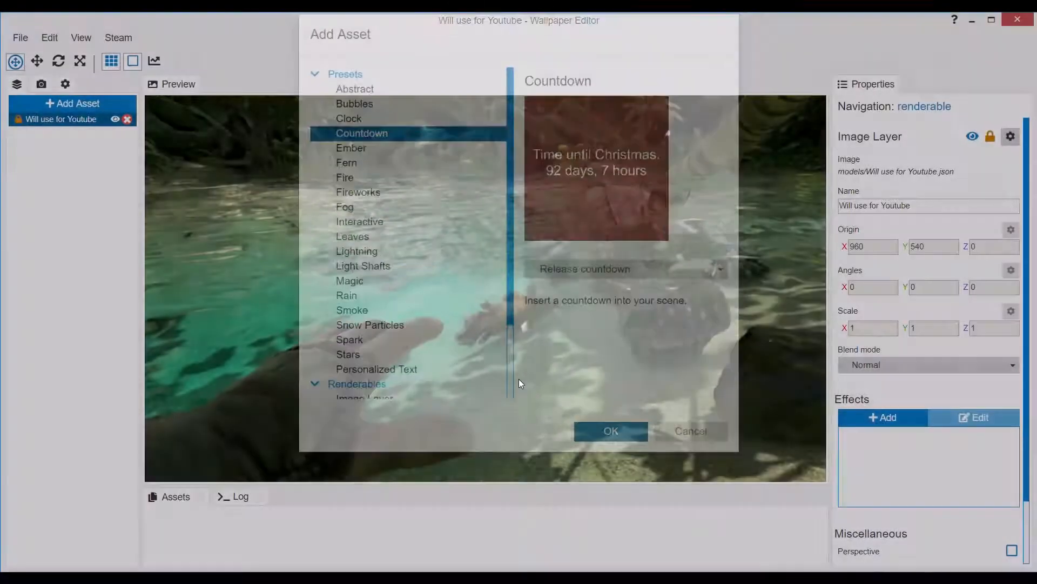
# Add the Countdown preset, nudge it down-left, and test-run its script
pyautogui.click(610, 432)
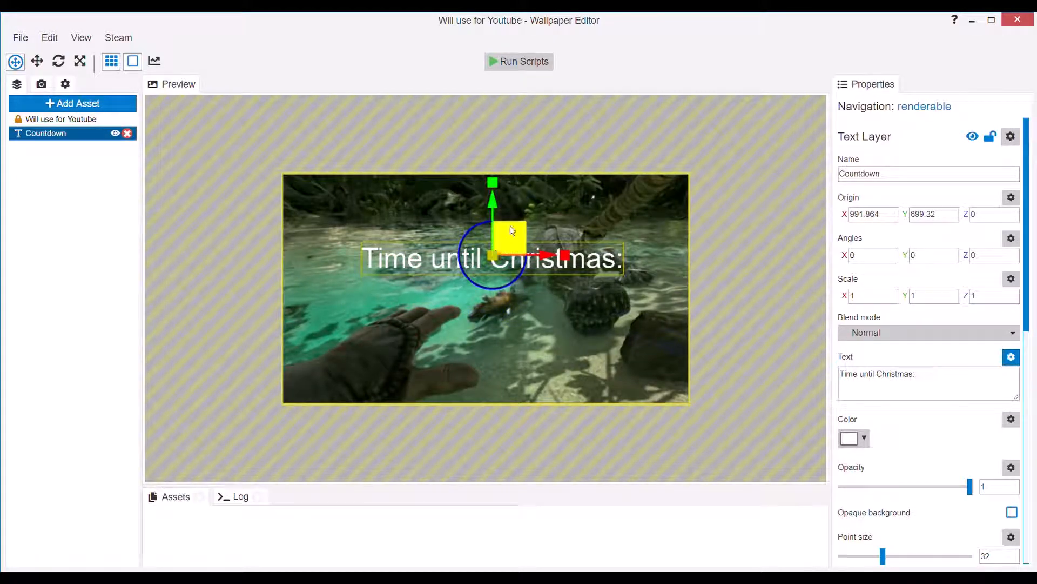
pyautogui.moveTo(512, 230); pyautogui.dragTo(504, 221)
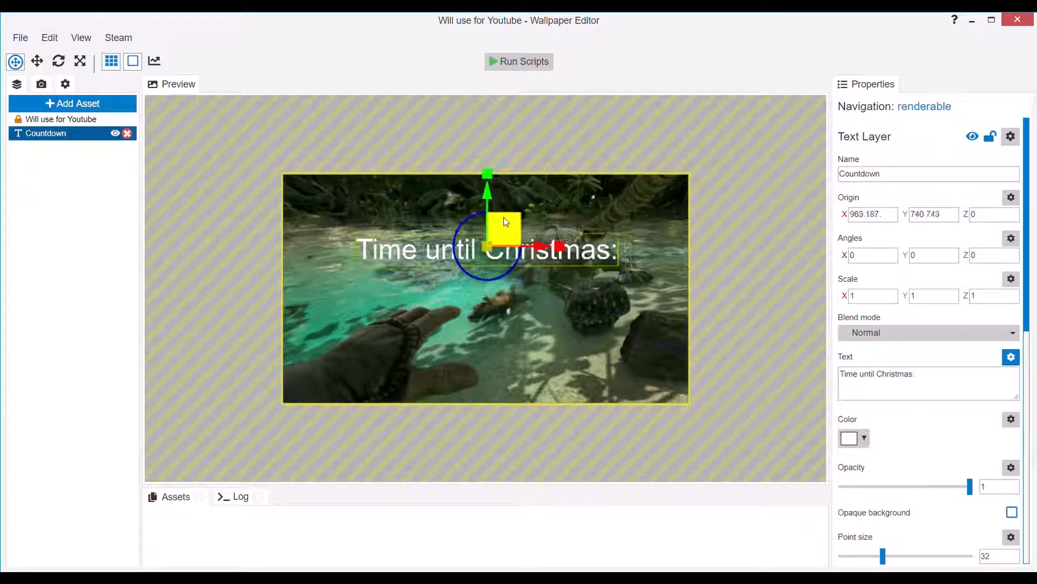
pyautogui.click(519, 61)
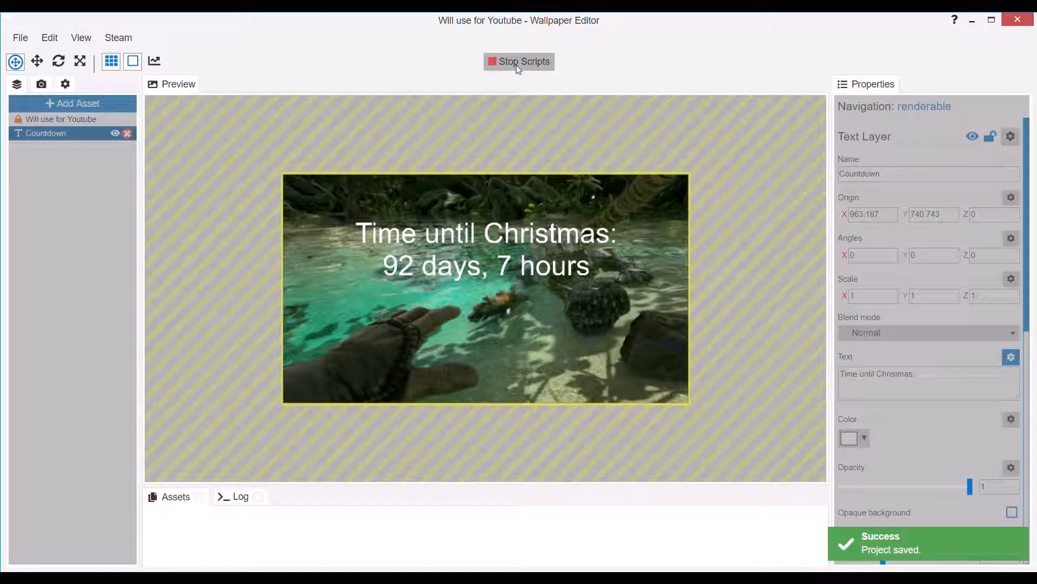
pyautogui.click(518, 61)
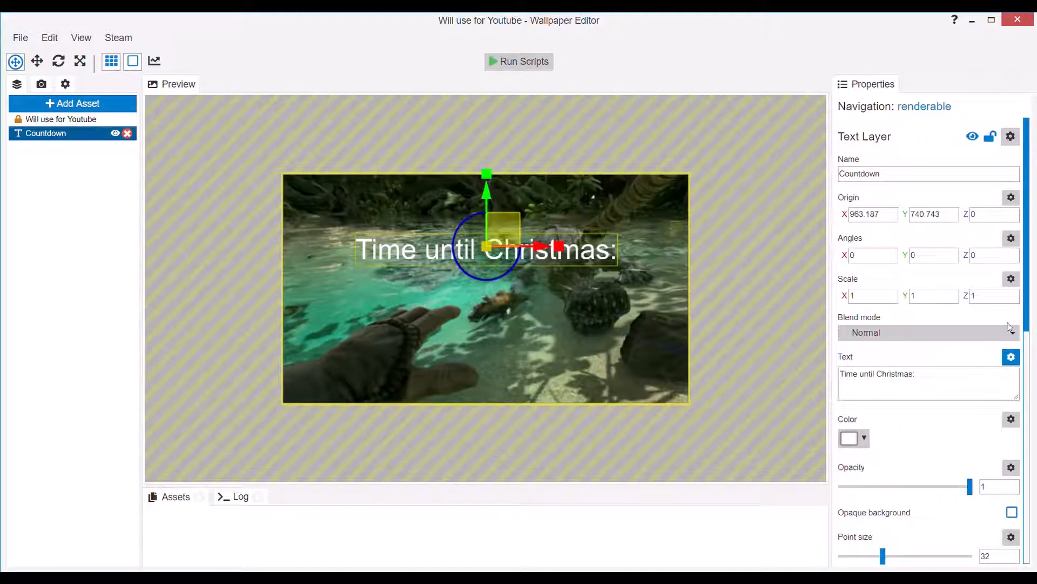
# Retype the Text property as 'Time until my Birthday:'
pyautogui.write('Time until Chr:')
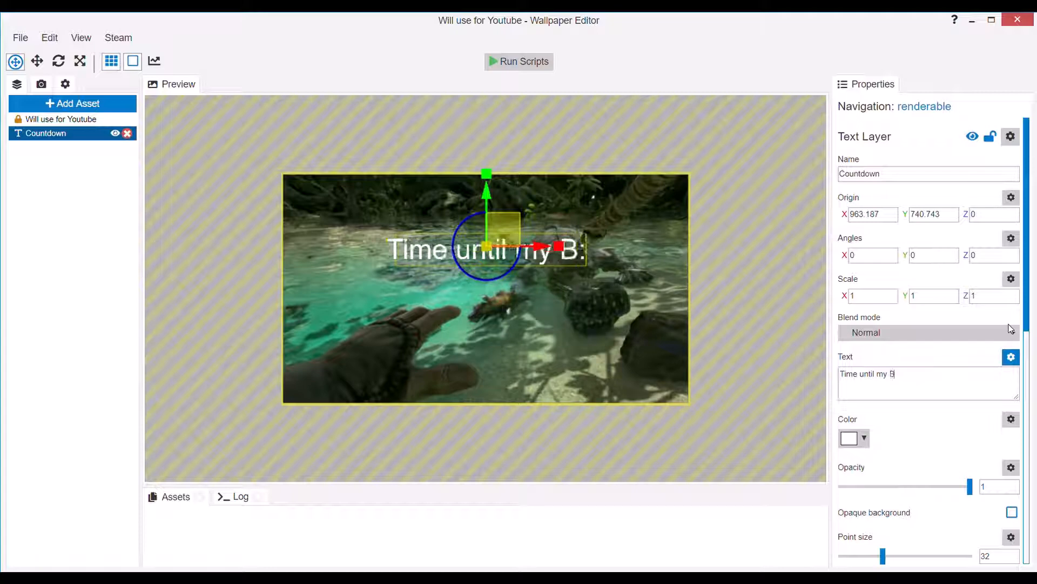
pyautogui.write('irthda')
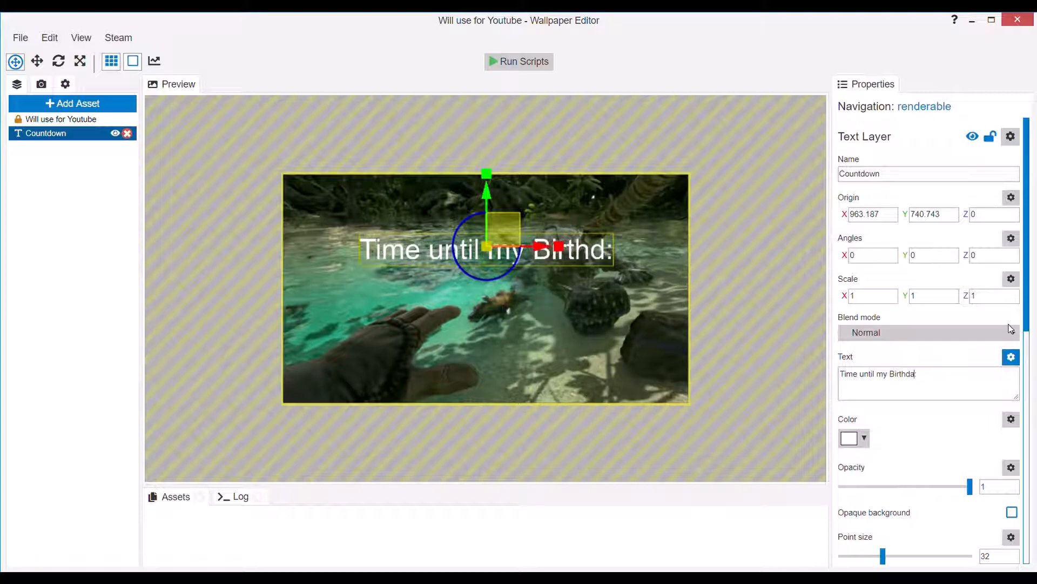
pyautogui.write('y:')
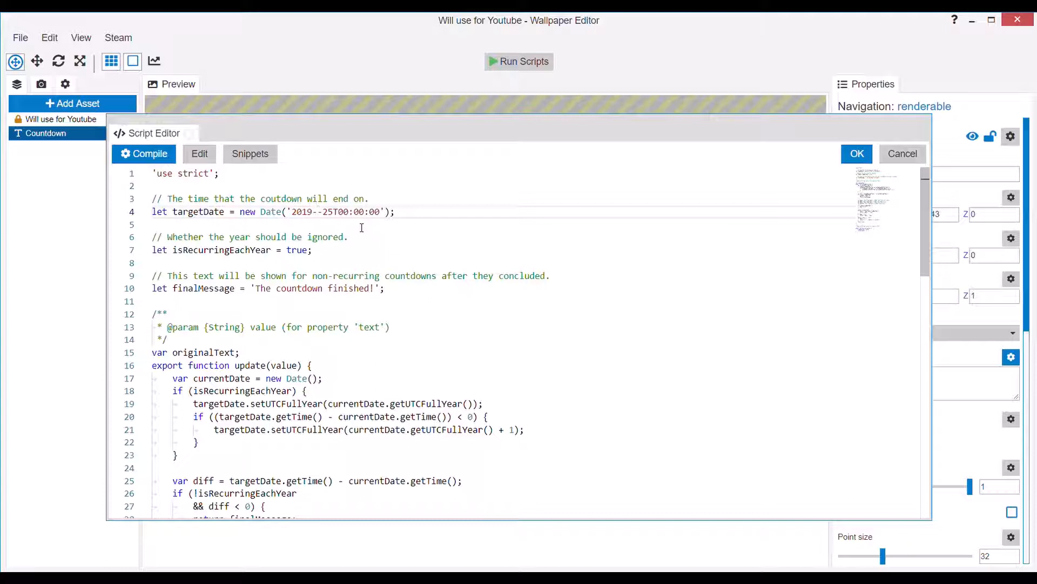
# Change the script's targetDate to month 11, day 12 and apply
pyautogui.write('11')
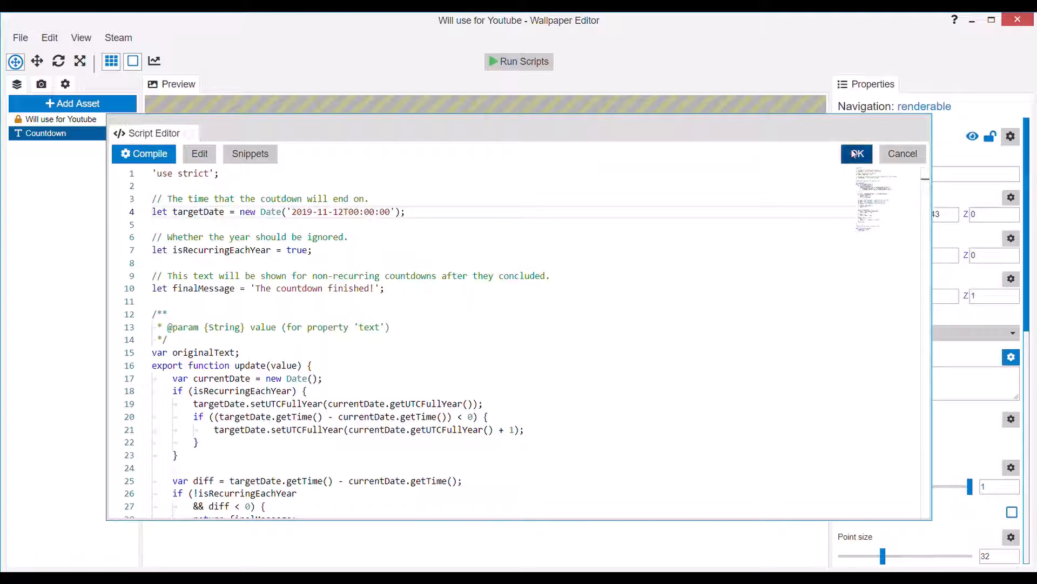
pyautogui.click(857, 153)
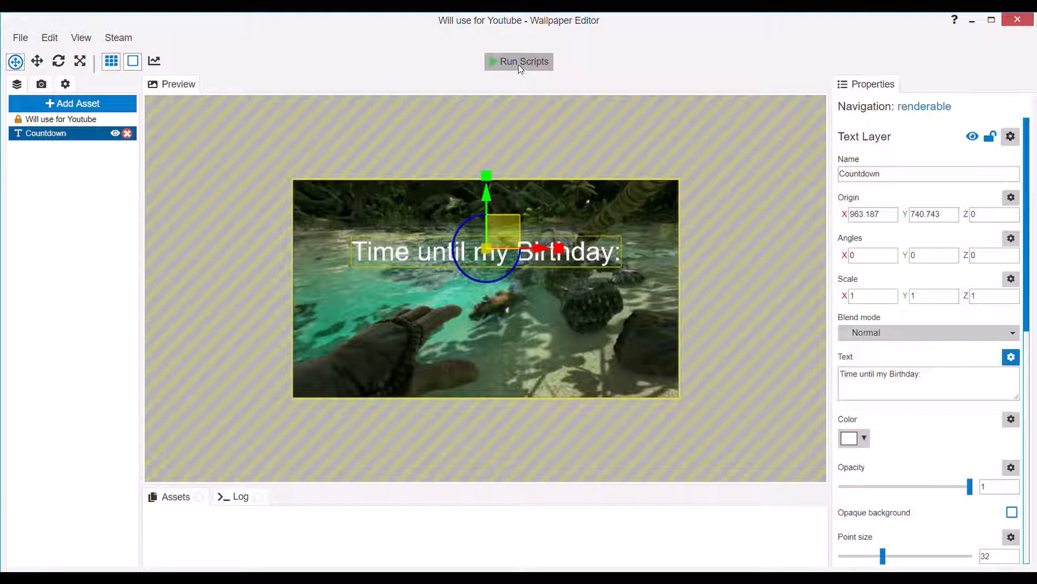
pyautogui.click(519, 61)
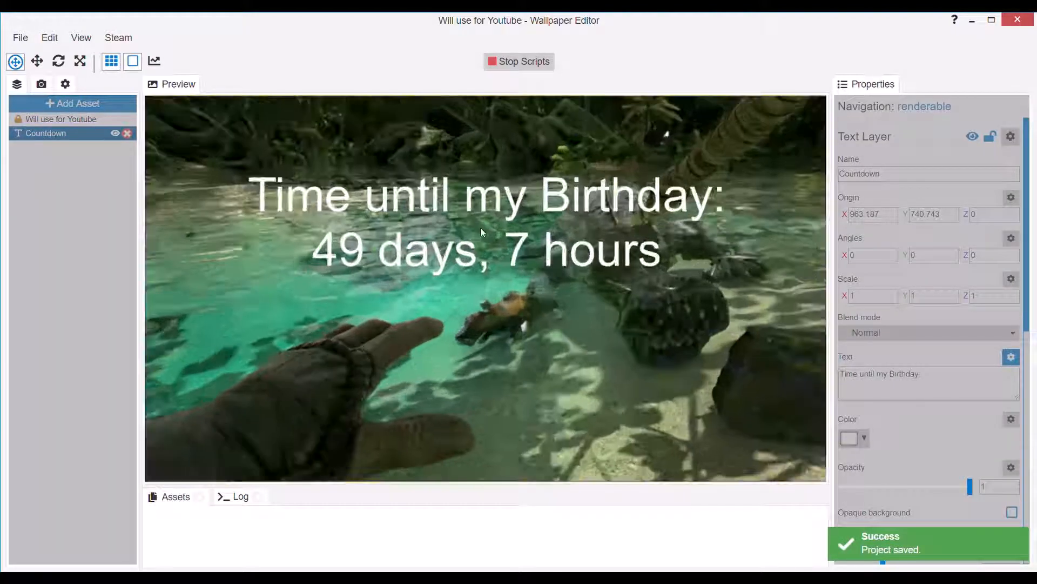
pyautogui.click(519, 61)
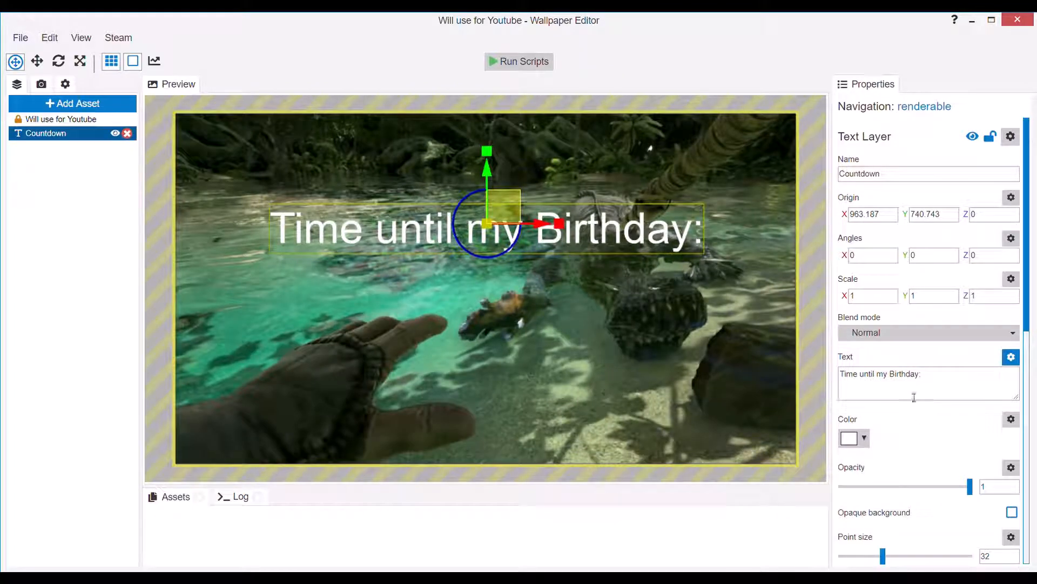
# Set the countdown text colour to pure red (#ff0000)
pyautogui.click(847, 437)
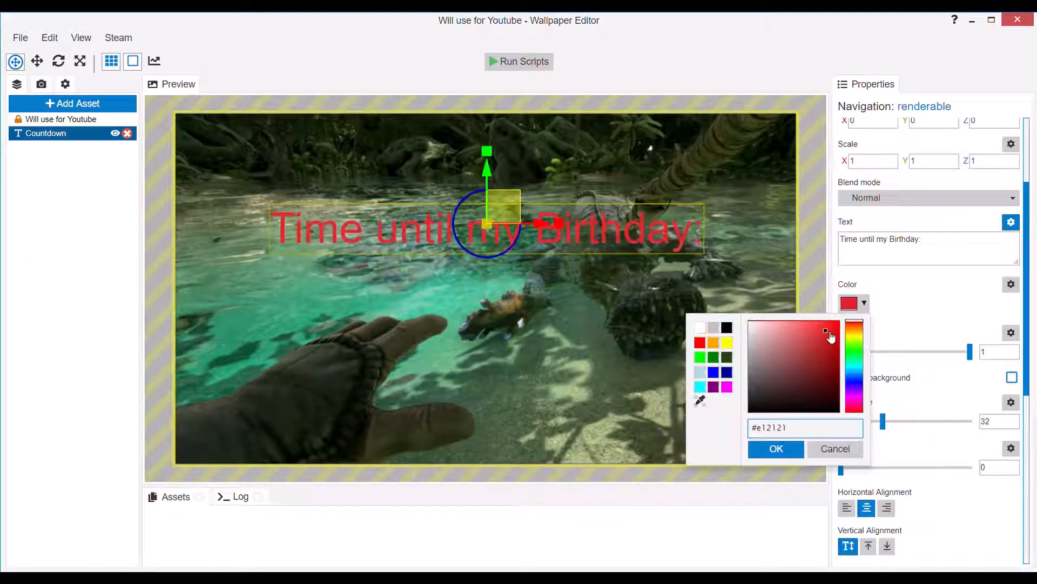
pyautogui.click(839, 320)
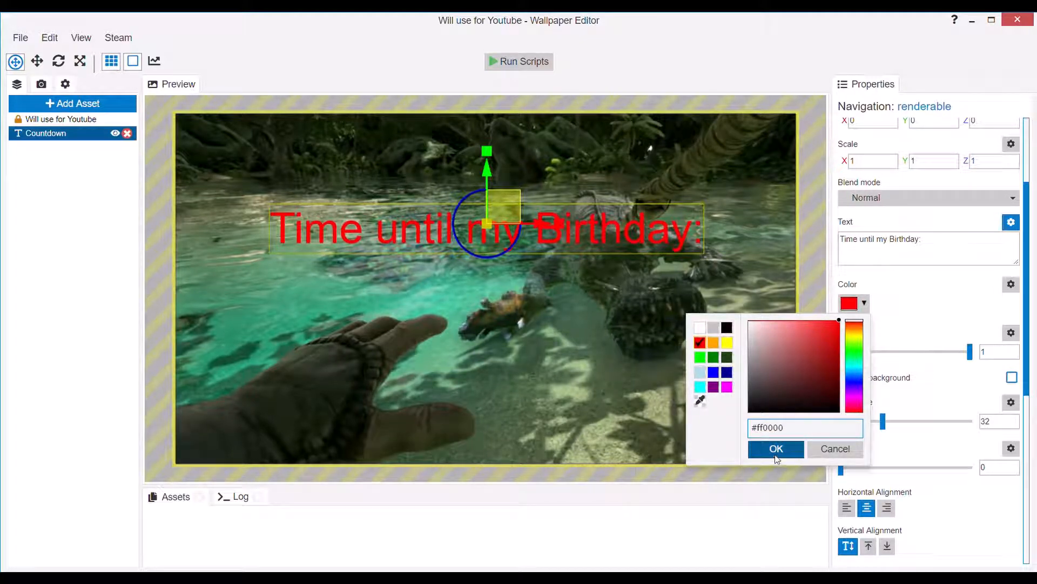
pyautogui.click(776, 449)
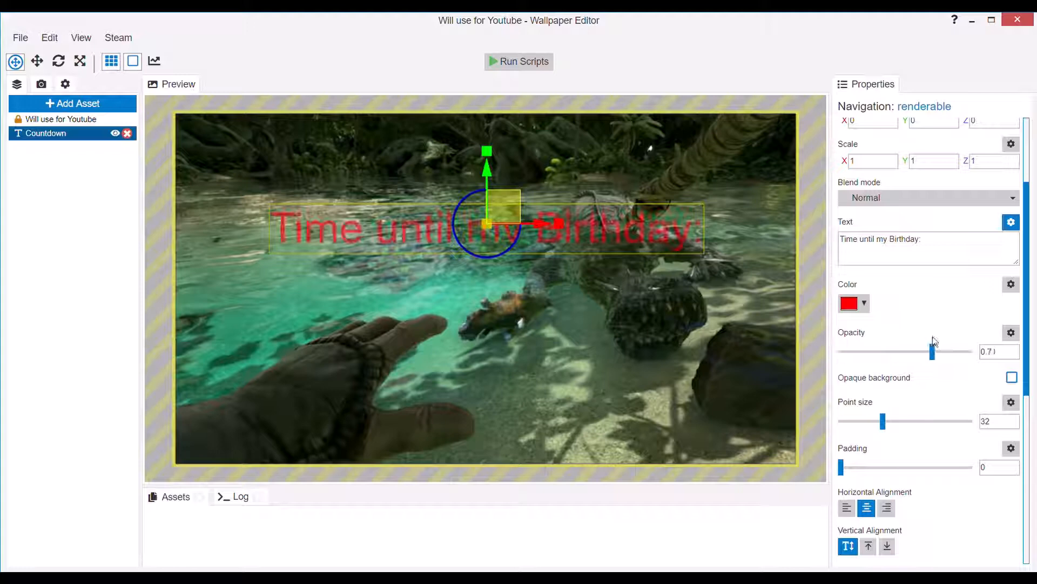
# Adjust the countdown's point size to 43
pyautogui.moveTo(884, 421); pyautogui.dragTo(937, 421)
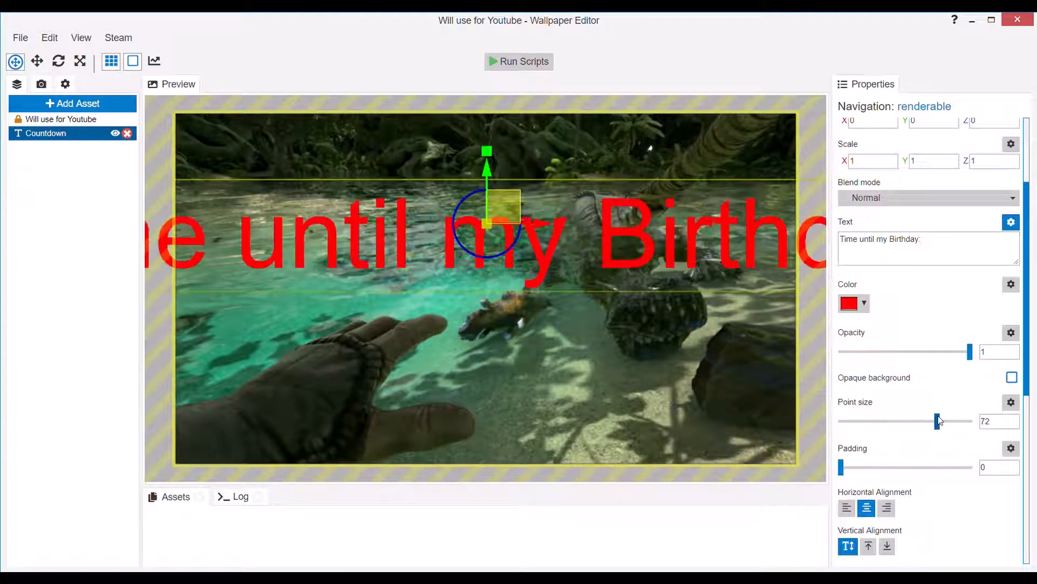
pyautogui.moveTo(936, 421); pyautogui.dragTo(918, 420)
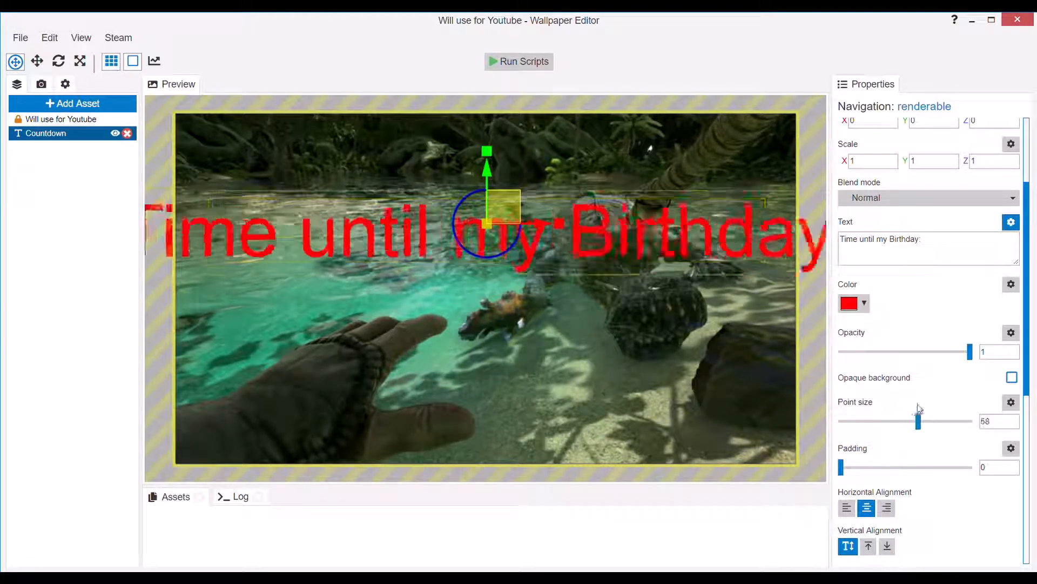
pyautogui.moveTo(917, 420); pyautogui.dragTo(900, 421)
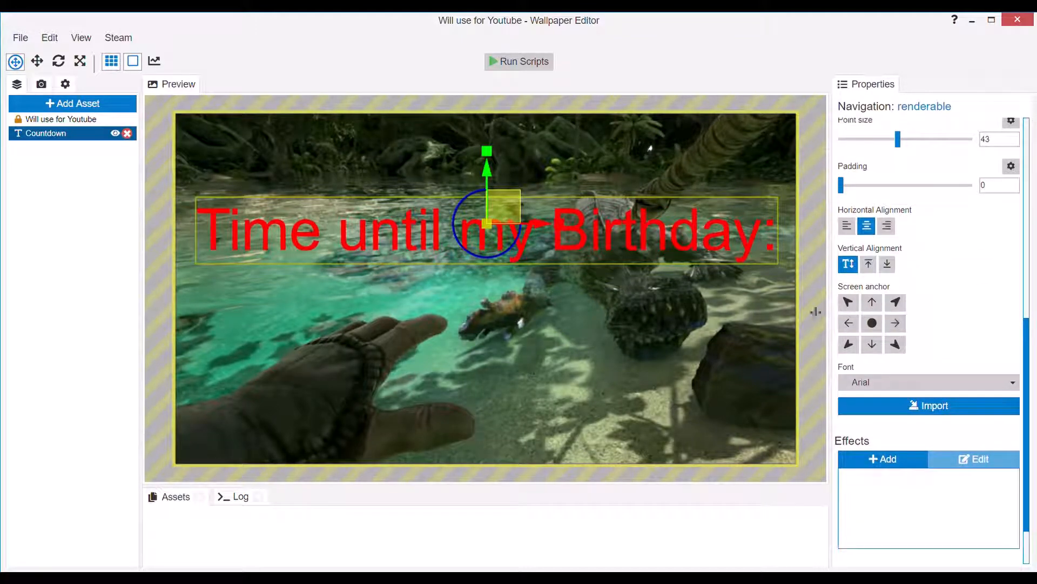
pyautogui.scroll(-3)
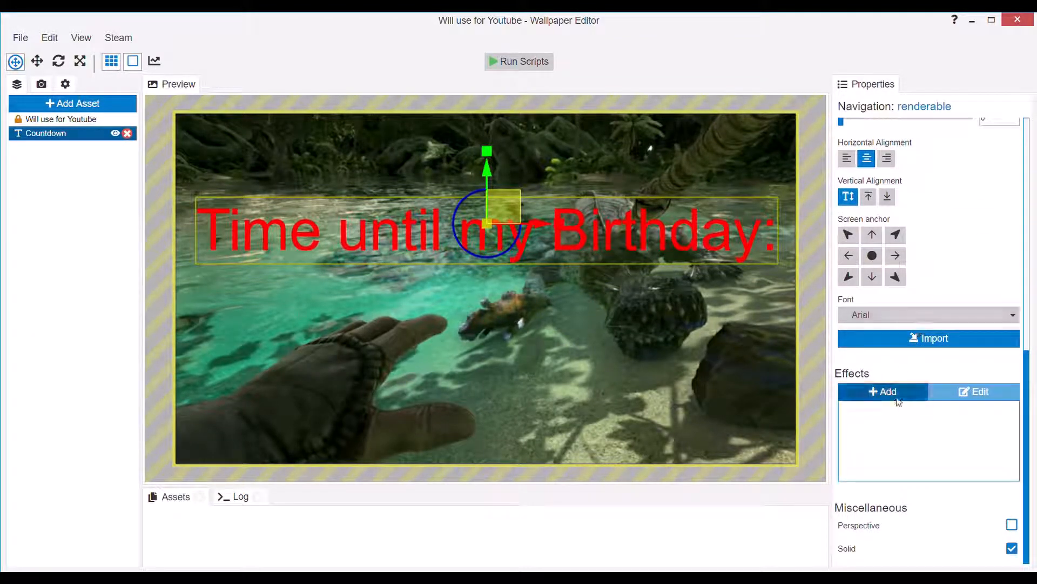
pyautogui.click(882, 391)
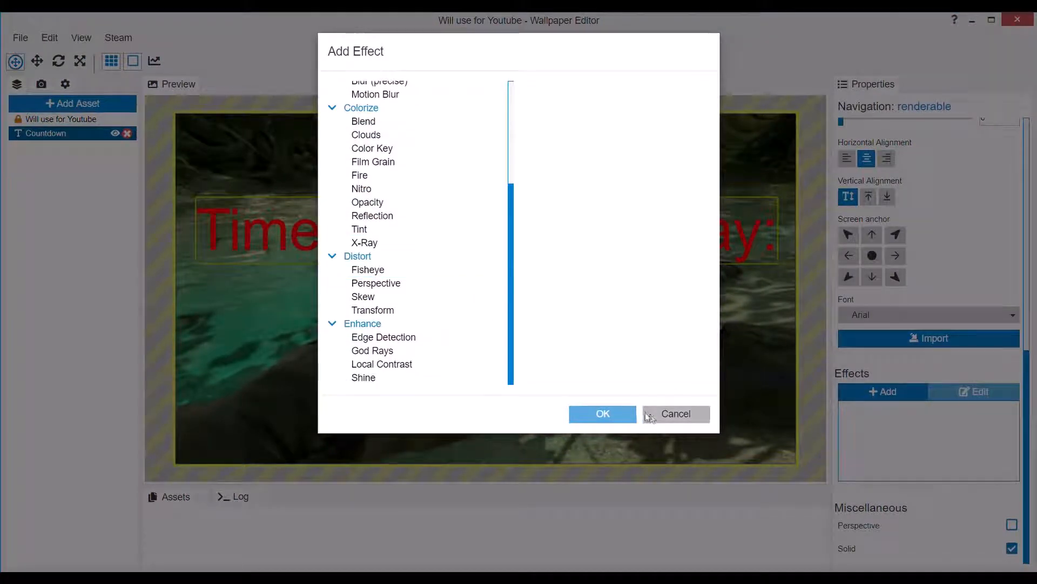
pyautogui.click(676, 414)
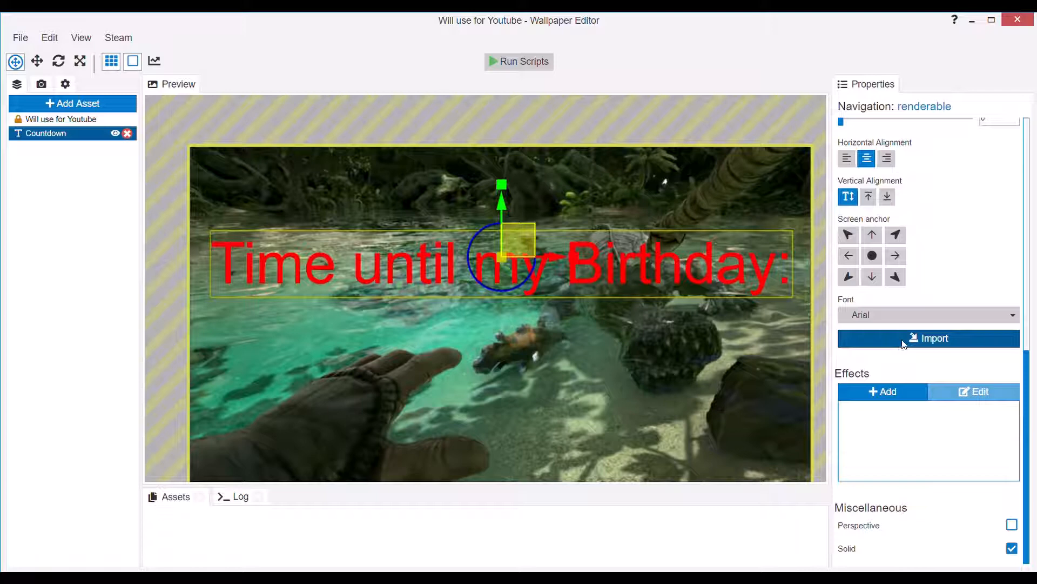
pyautogui.click(929, 314)
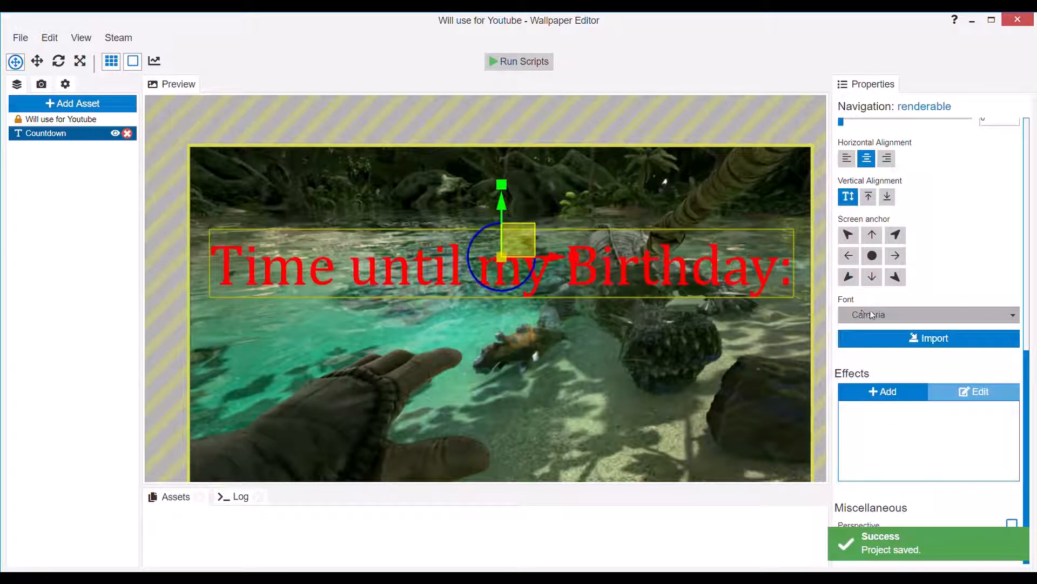
pyautogui.click(928, 314)
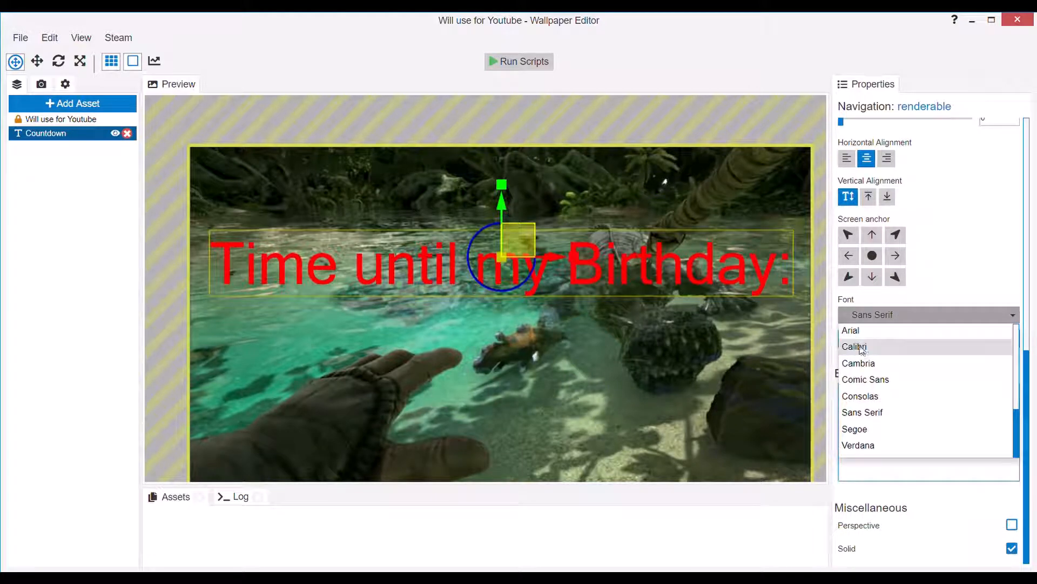
pyautogui.click(850, 330)
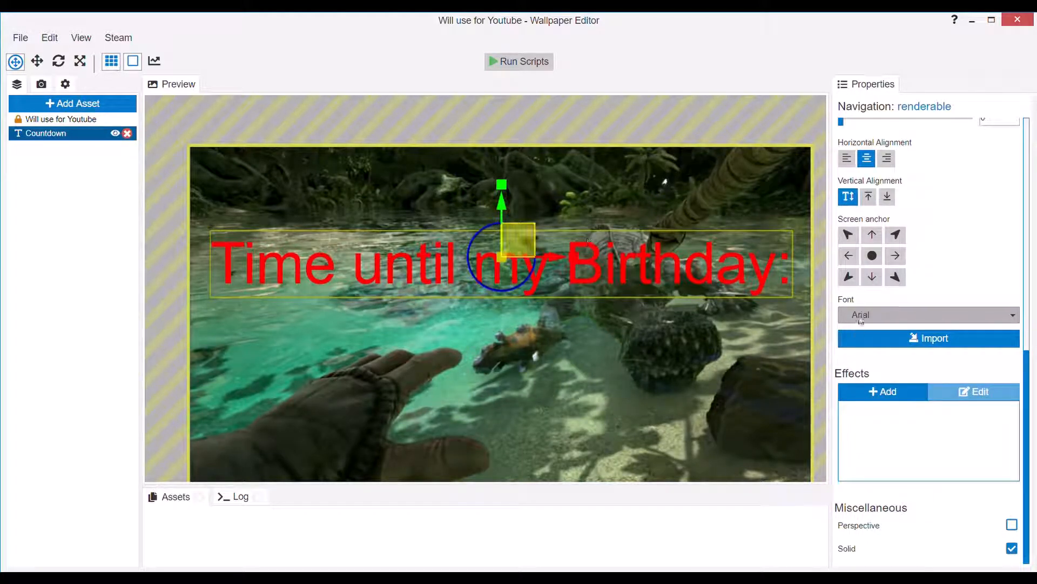
pyautogui.click(928, 314)
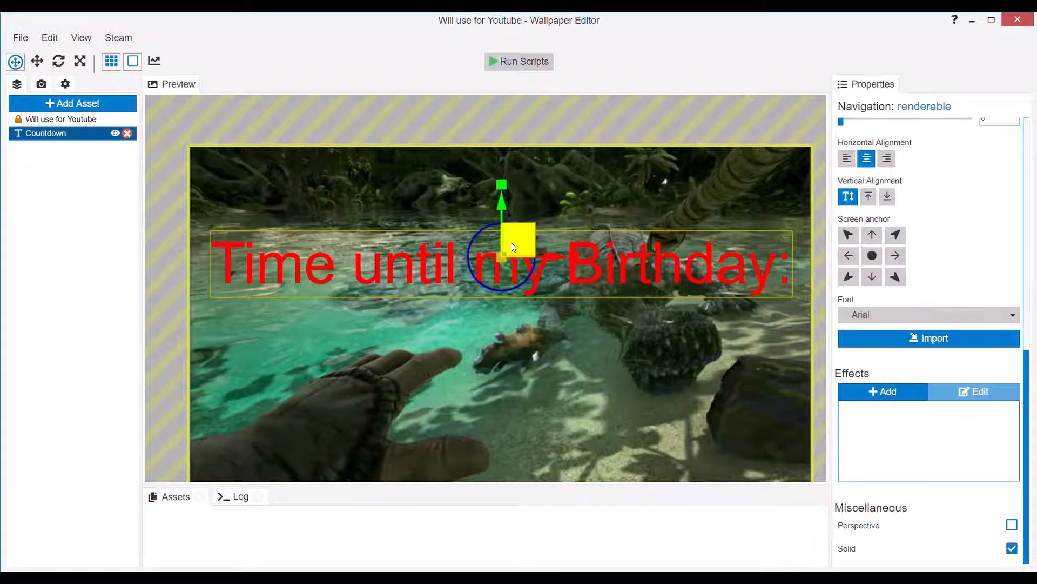
pyautogui.moveTo(513, 242); pyautogui.dragTo(499, 219)
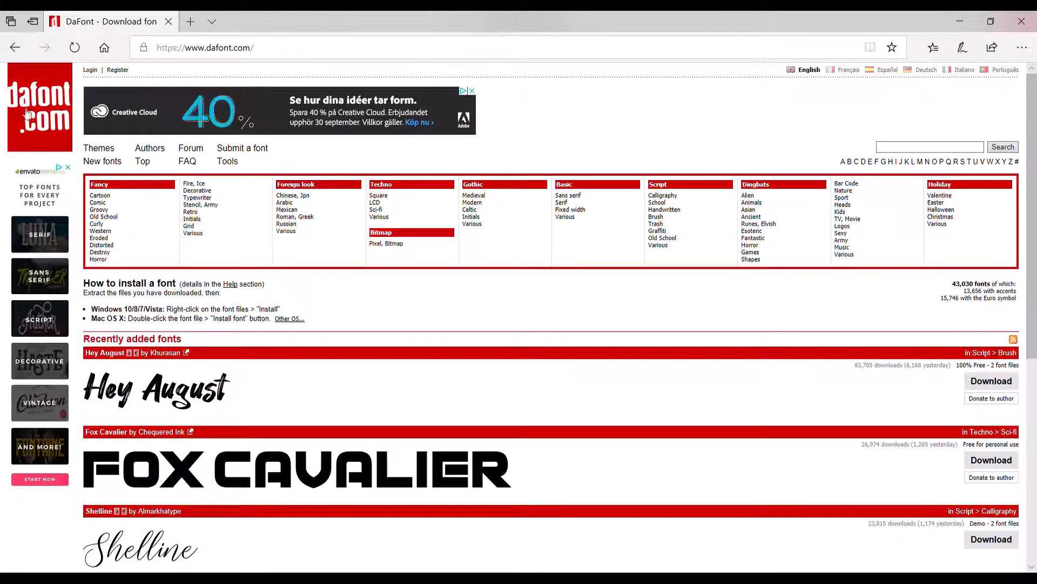
pyautogui.moveTo(219, 304)
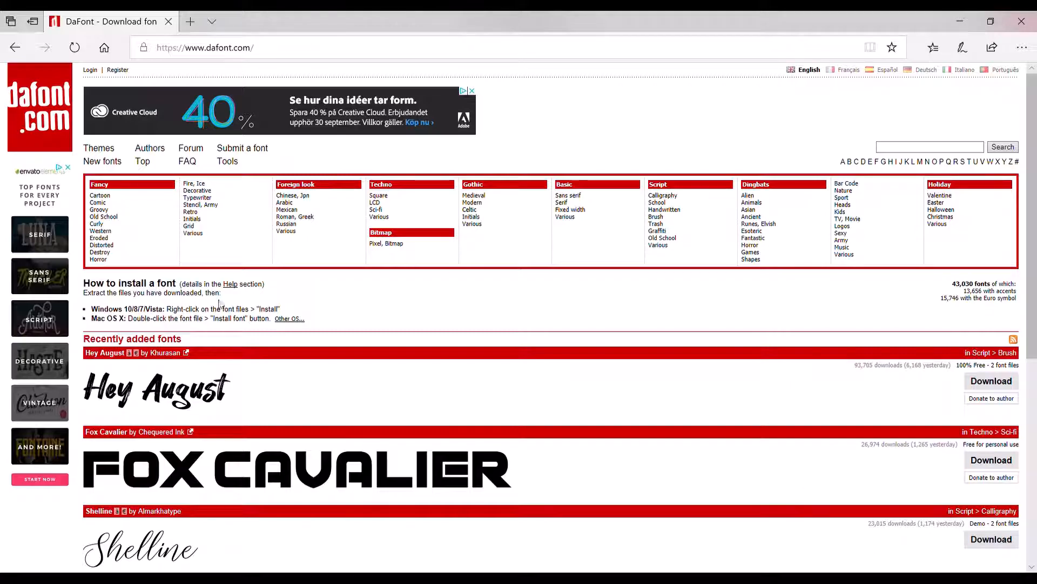
# Browse Dingbats > Sexy and Gothic > Initials, ending on Fancy > Typewriter fonts
pyautogui.scroll(-3)
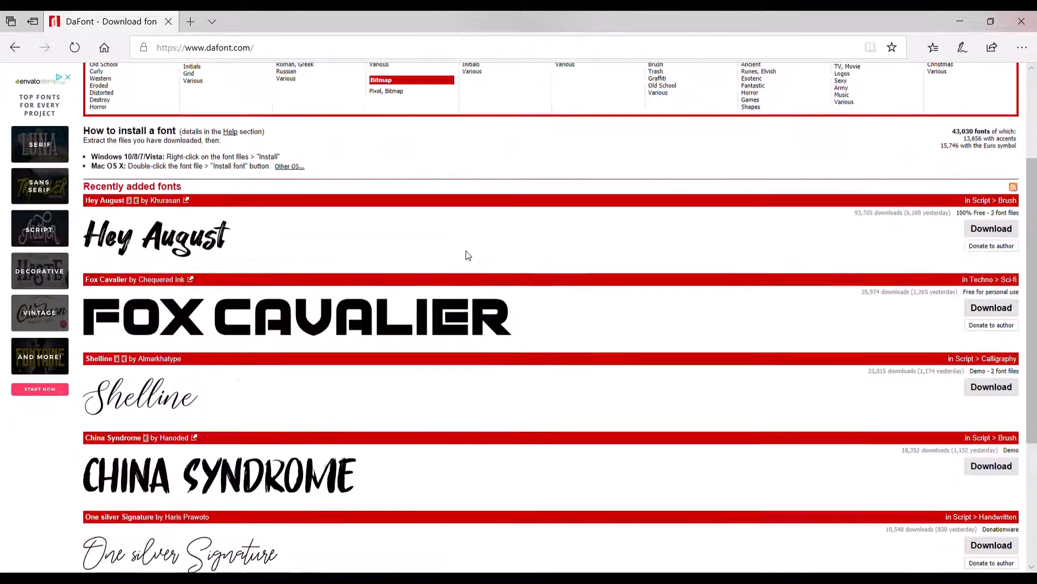
pyautogui.scroll(3)
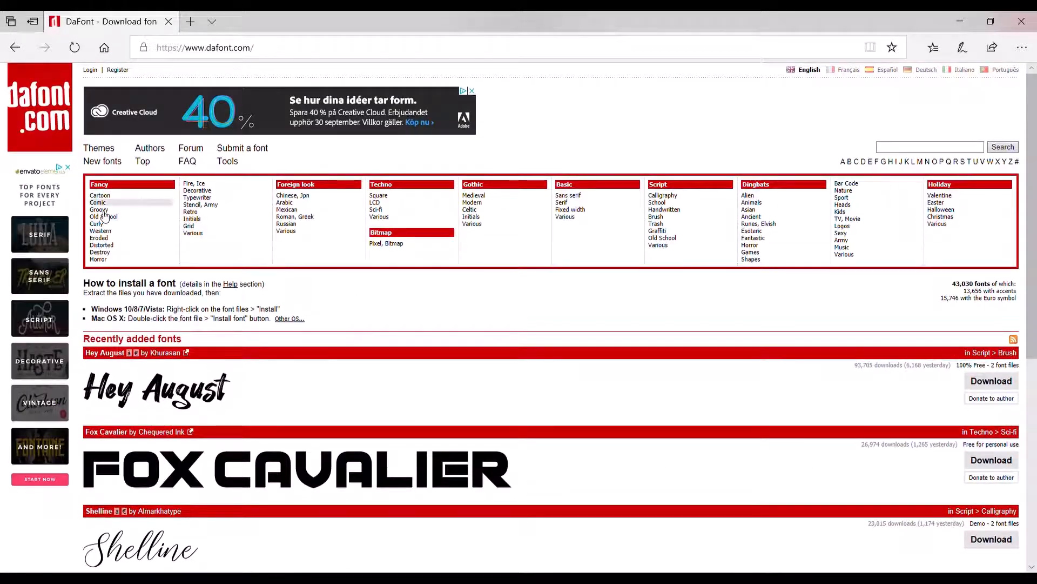
pyautogui.moveTo(119, 220)
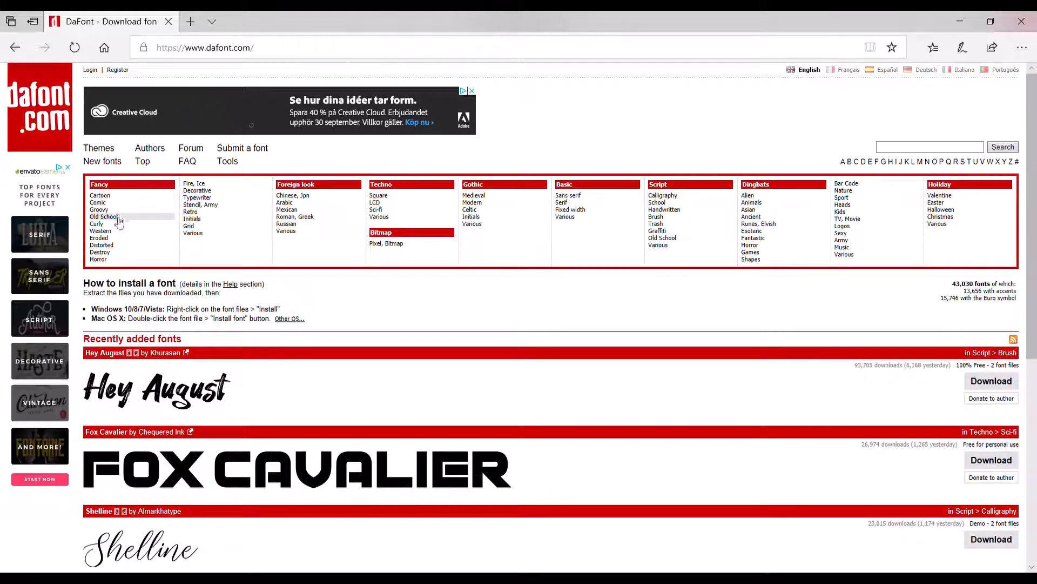
pyautogui.moveTo(236, 221)
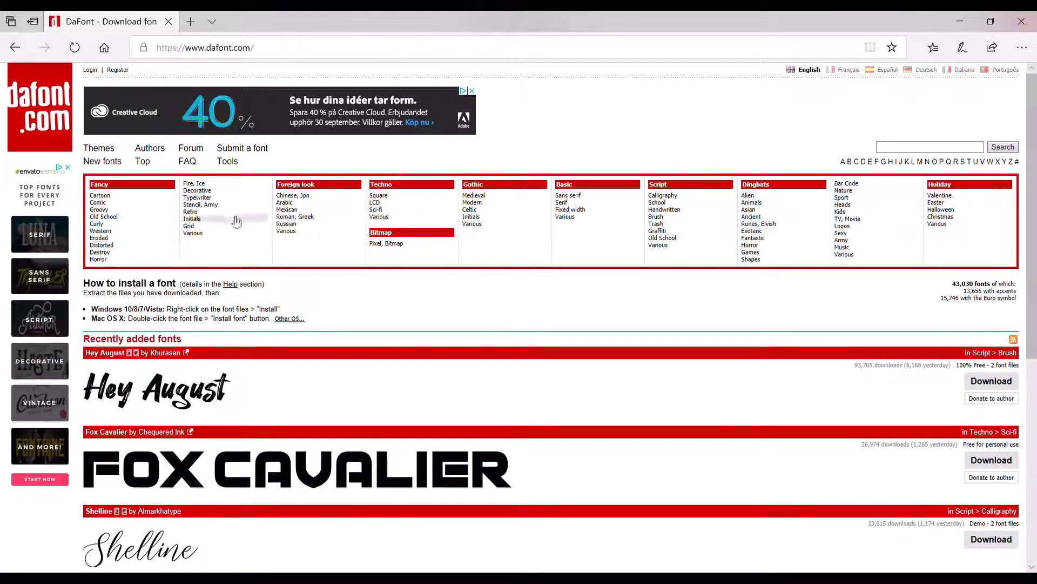
pyautogui.moveTo(217, 210)
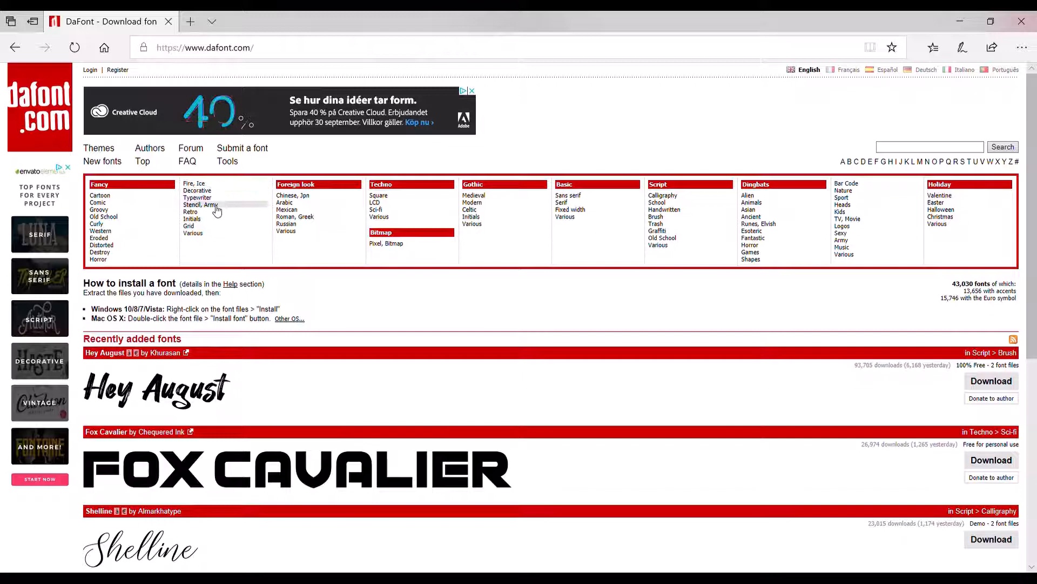
pyautogui.moveTo(304, 223)
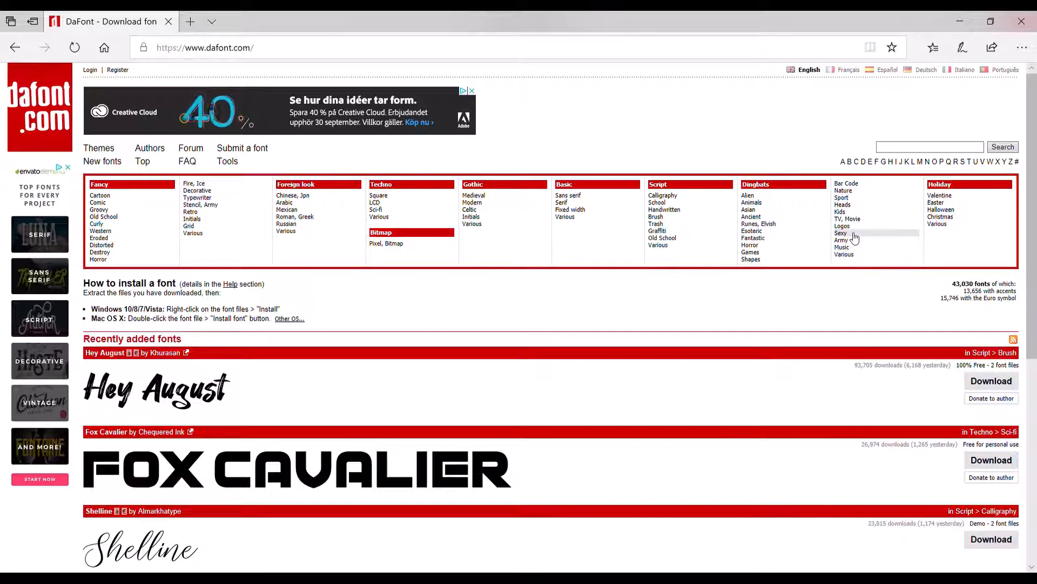
pyautogui.click(840, 233)
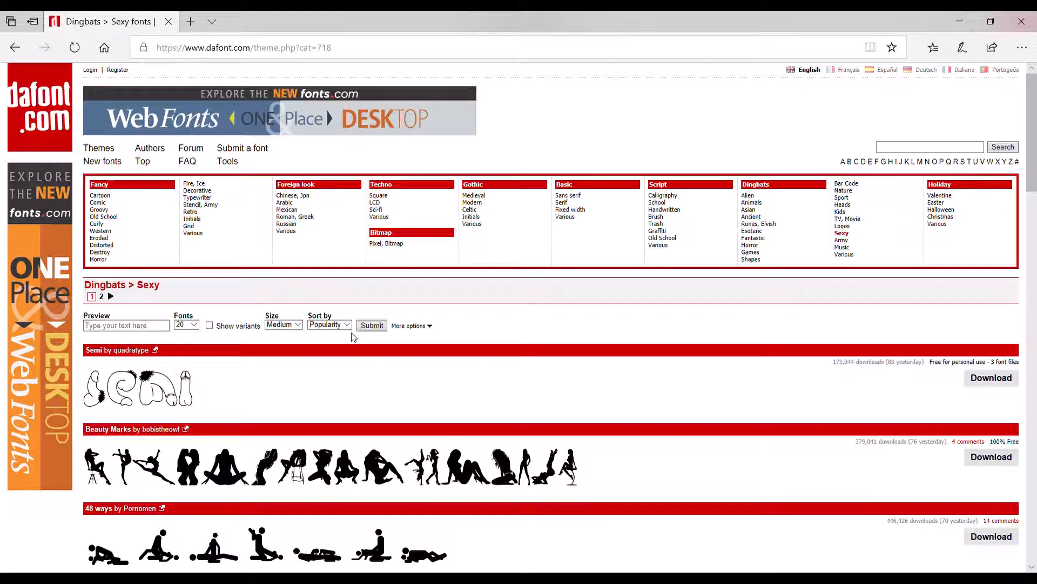
pyautogui.click(471, 216)
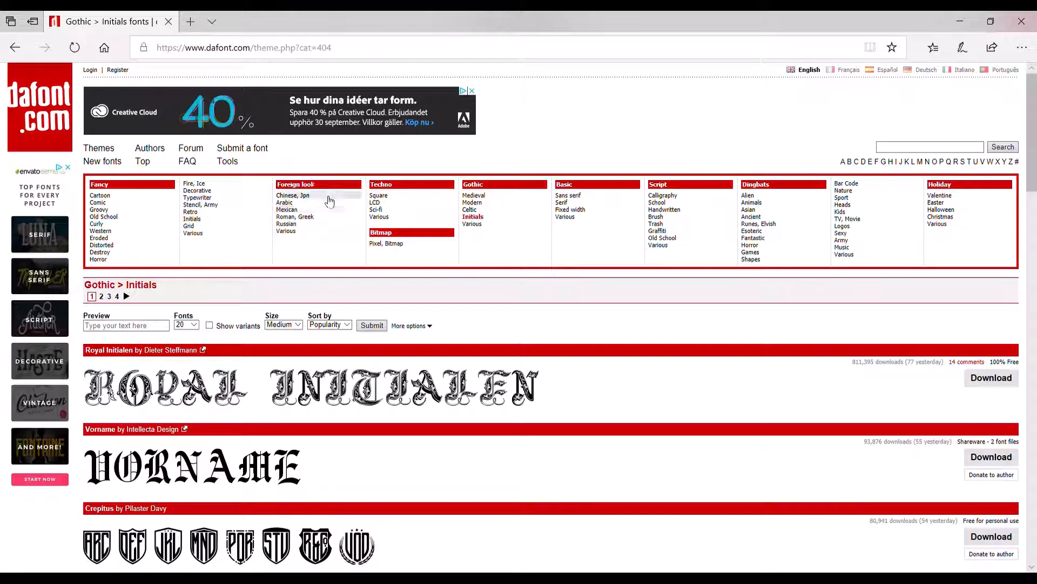
pyautogui.moveTo(203, 207)
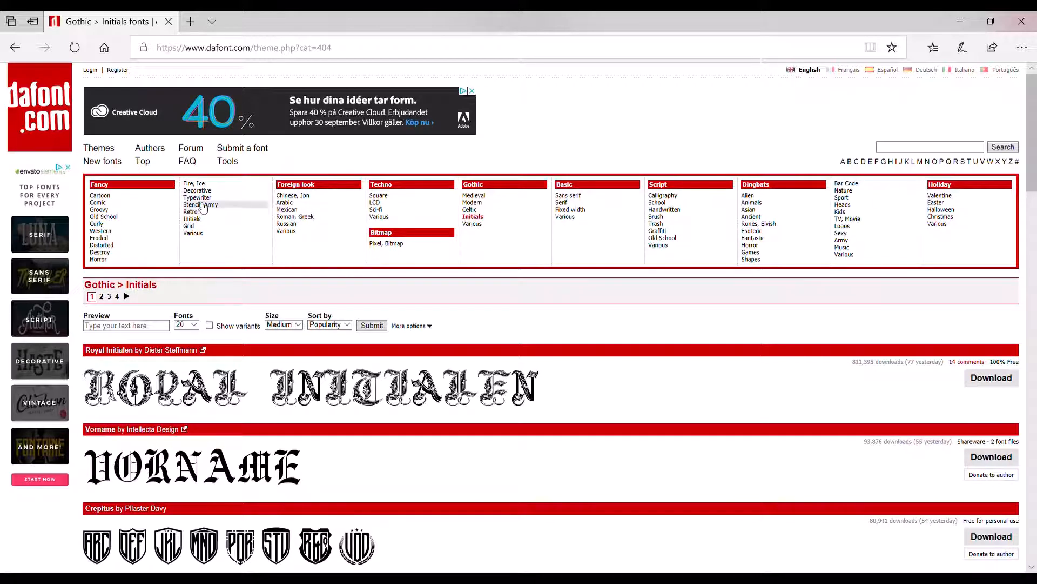
pyautogui.click(198, 197)
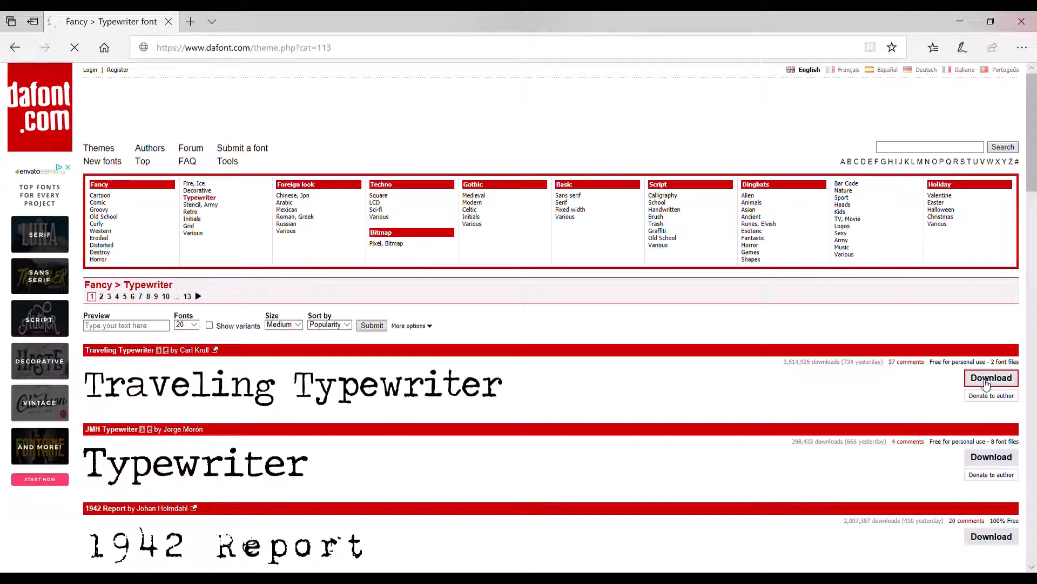
# Download and save traveling_typewriter.zip from DaFont
pyautogui.click(991, 378)
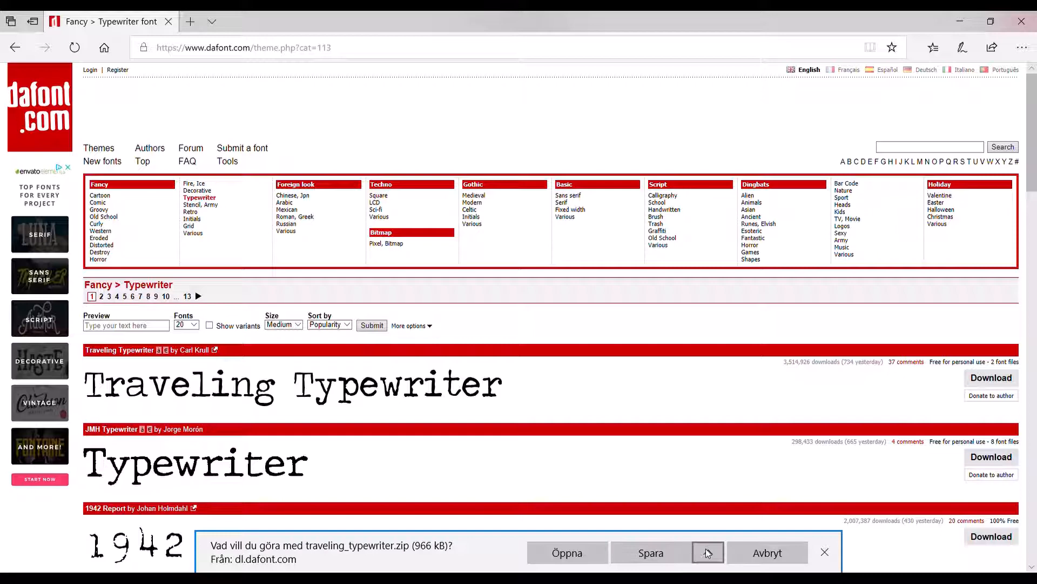
pyautogui.click(707, 552)
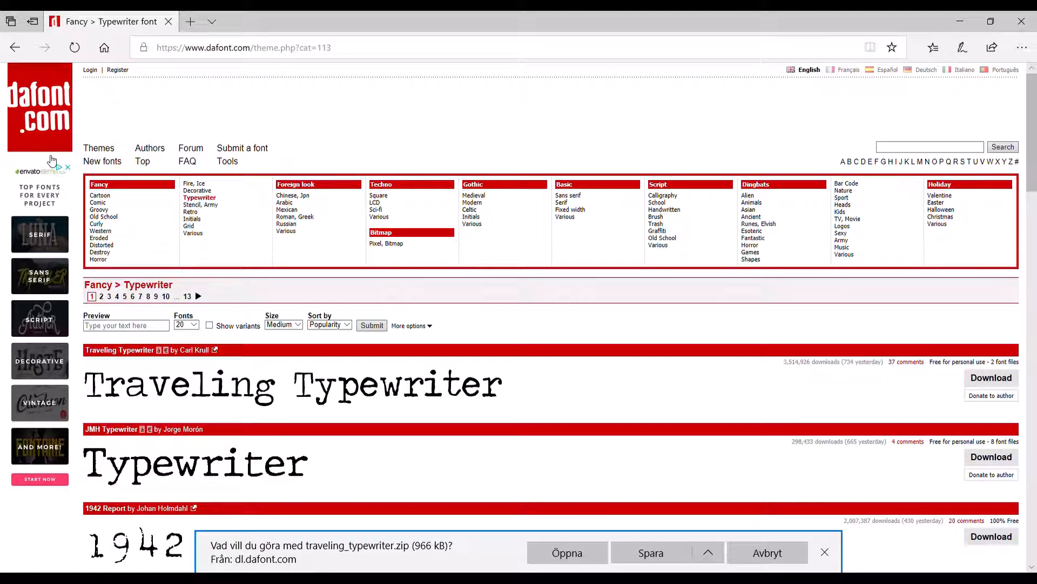
pyautogui.moveTo(224, 278)
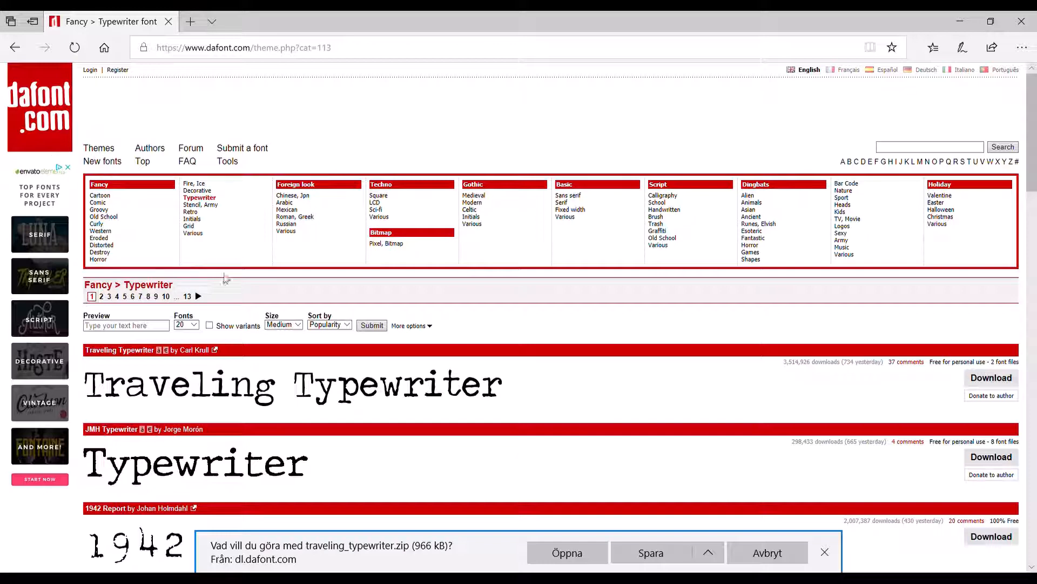
pyautogui.moveTo(199, 198)
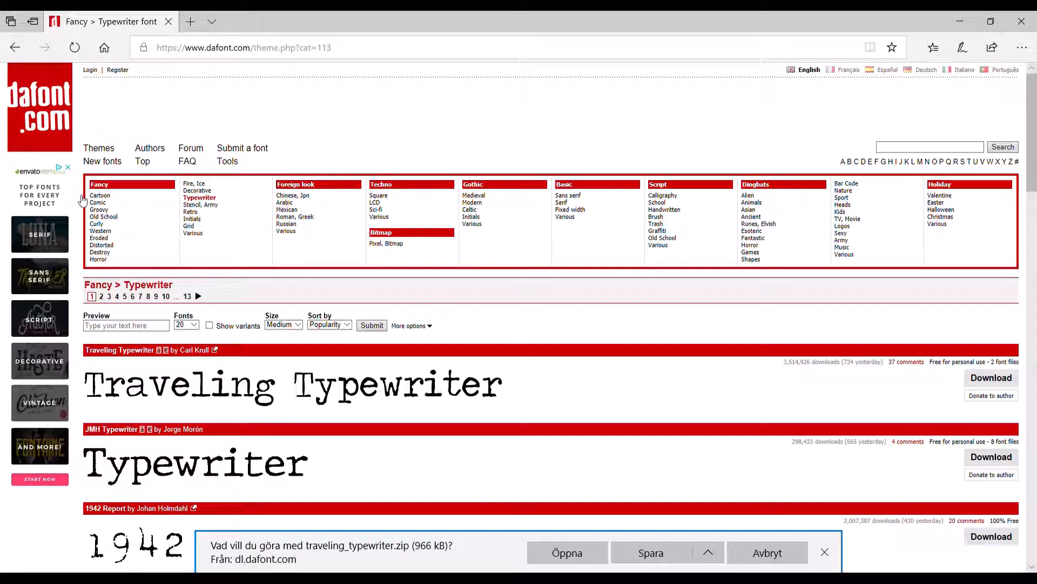
pyautogui.moveTo(396, 326)
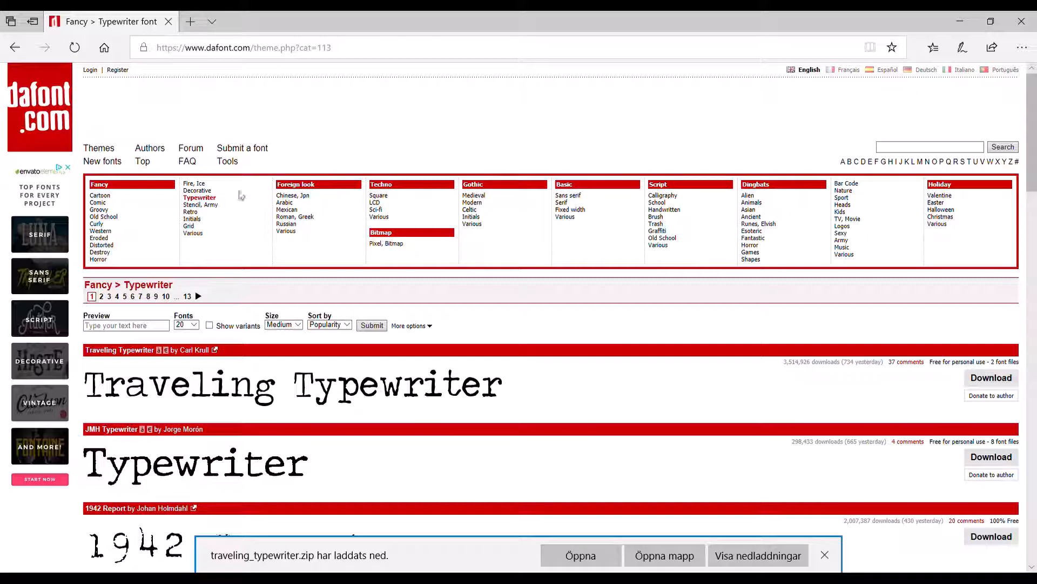
pyautogui.moveTo(314, 369)
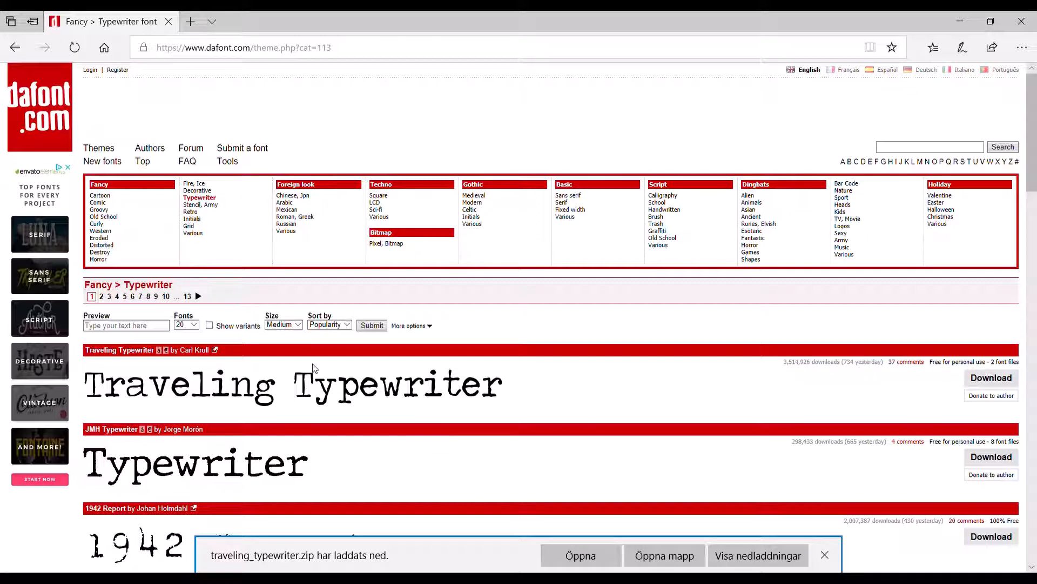
pyautogui.moveTo(400, 108)
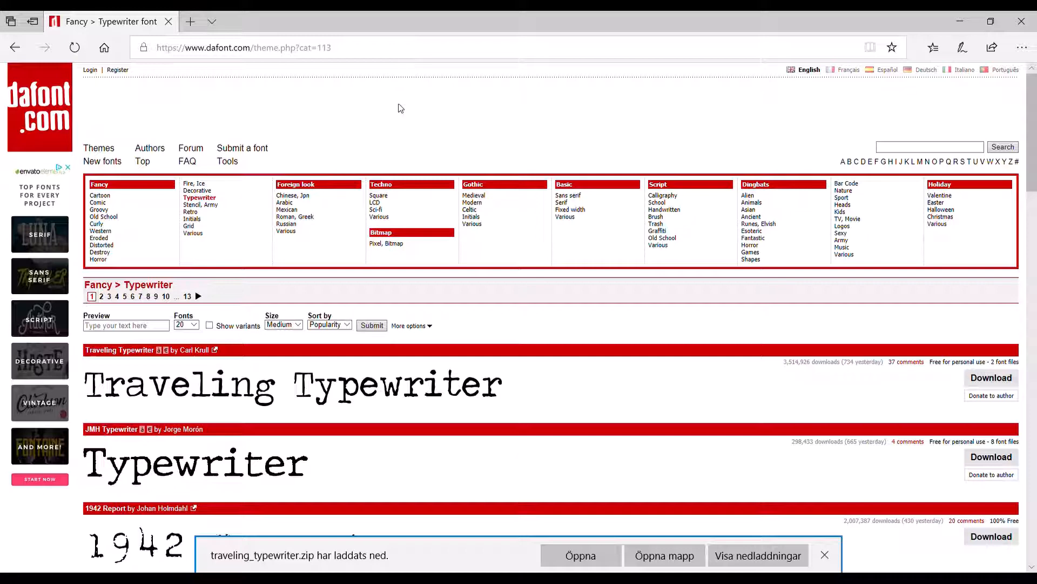
pyautogui.moveTo(621, 440)
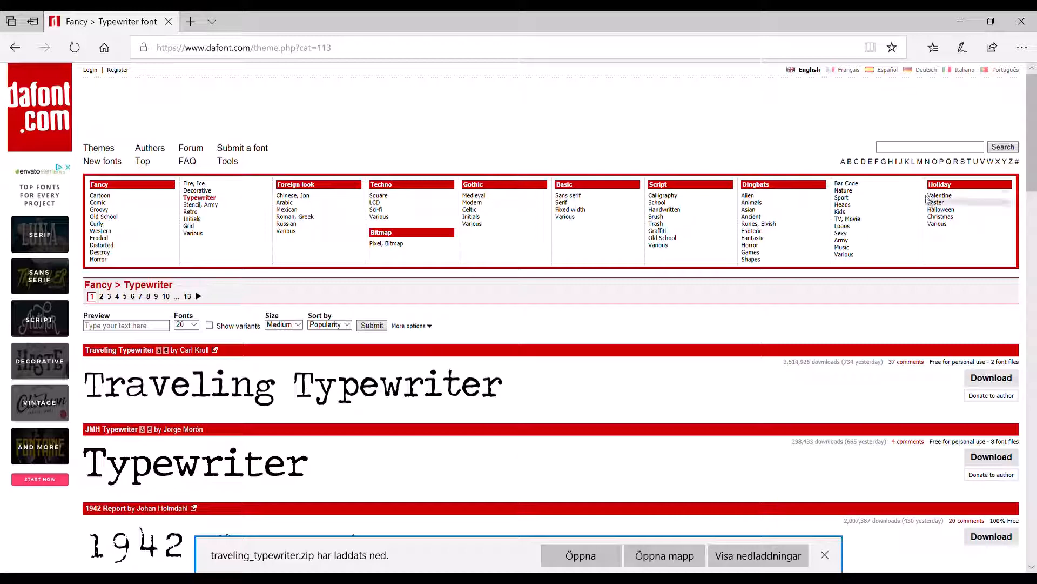
pyautogui.moveTo(533, 161)
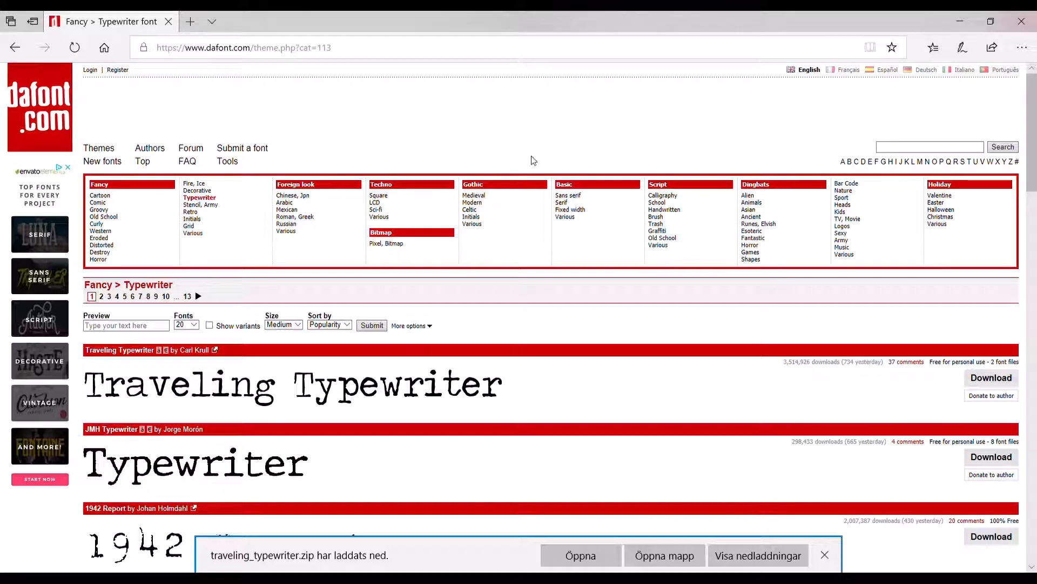
pyautogui.moveTo(959, 110)
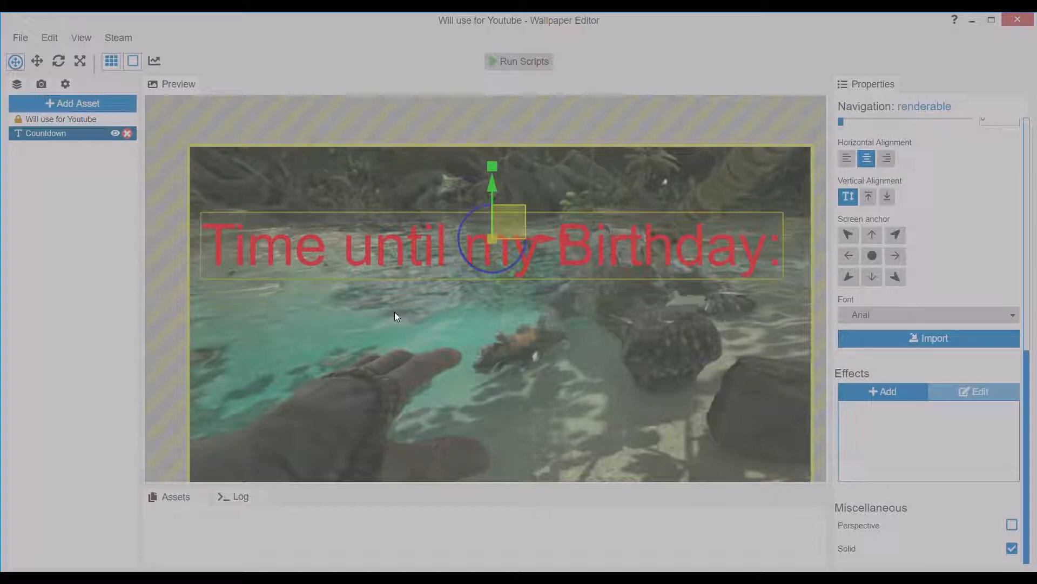
pyautogui.moveTo(216, 123)
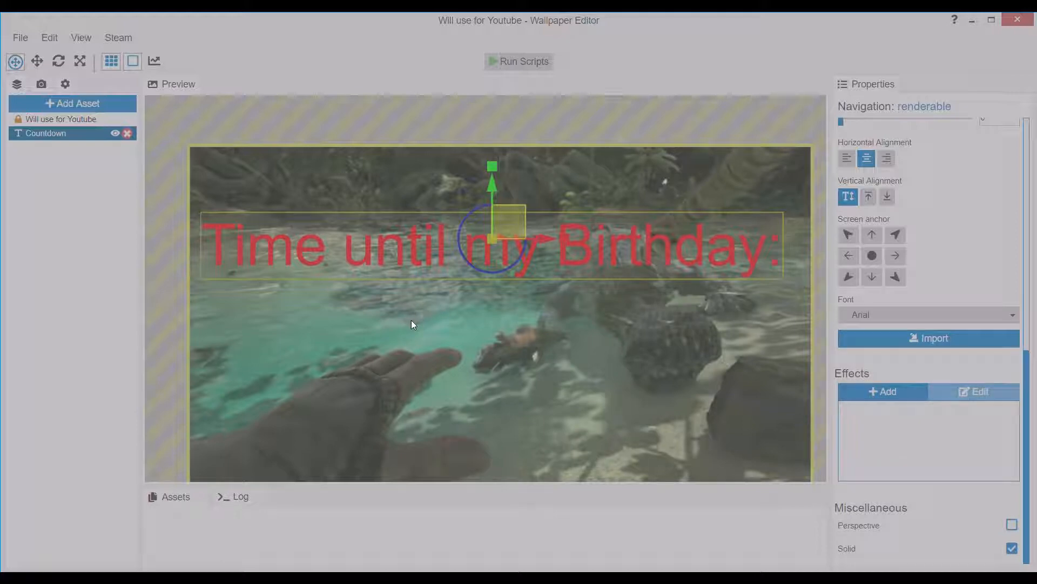
# Import Traveling Typewriter and apply it as the countdown font
pyautogui.click(928, 314)
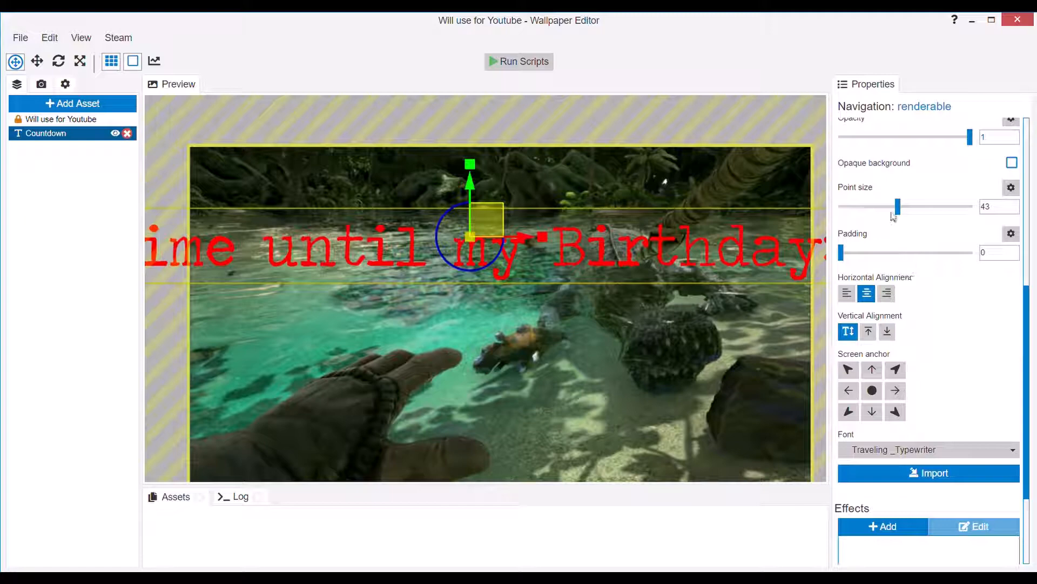
# Lower the countdown point size from 43 to 29
pyautogui.moveTo(897, 206); pyautogui.dragTo(878, 206)
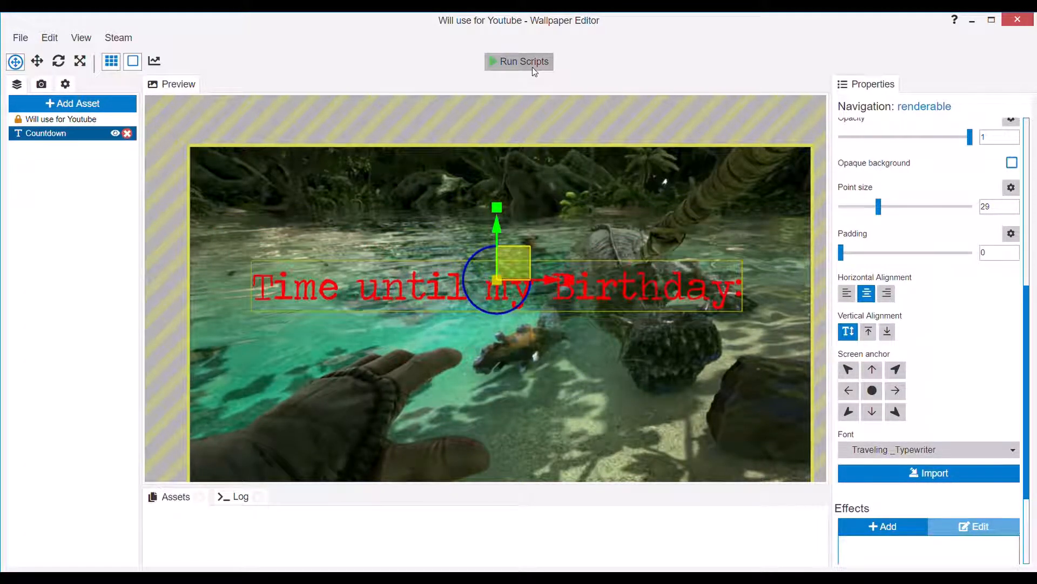
pyautogui.click(519, 61)
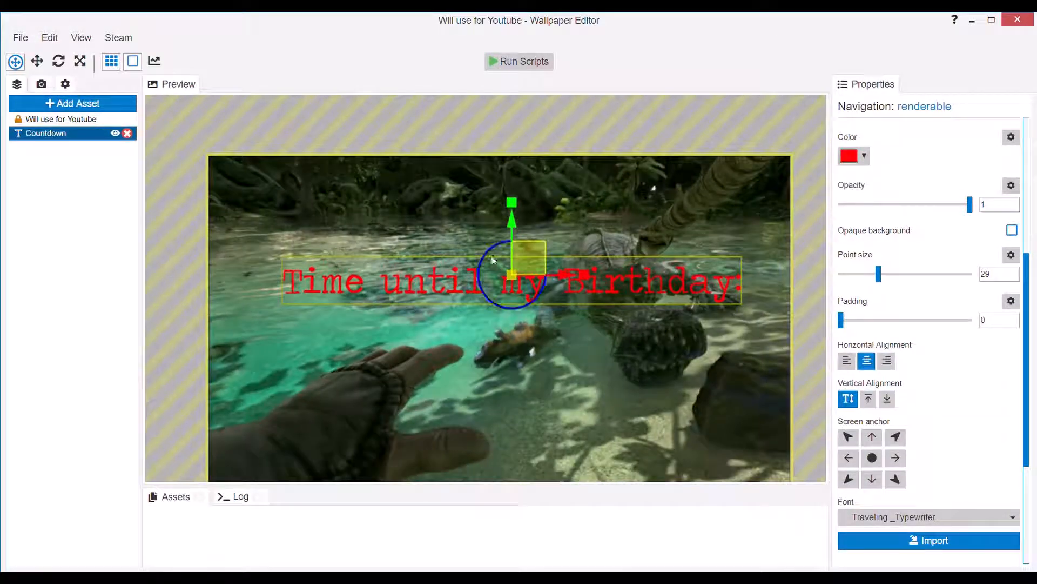
# Add a Sound asset with ARK Winter Wonderland Main Theme HD.mp3, looping, at volume 0.3
pyautogui.click(73, 103)
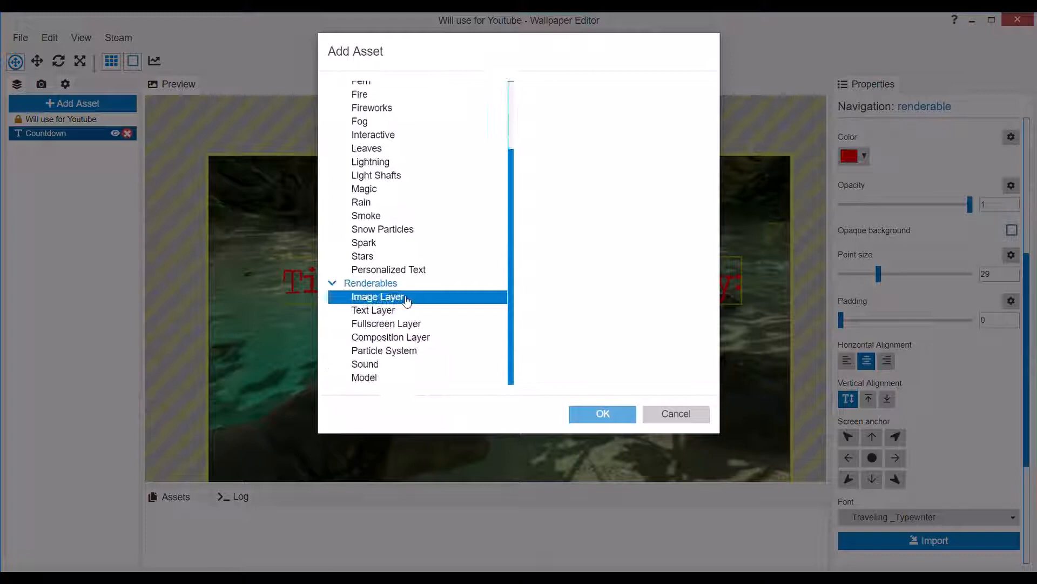
pyautogui.click(365, 364)
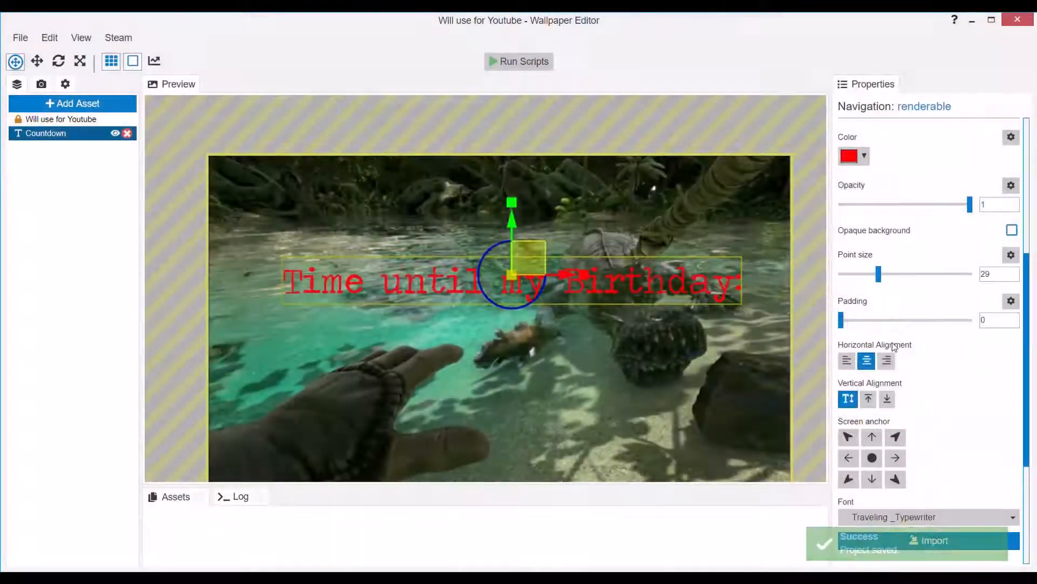
pyautogui.click(65, 147)
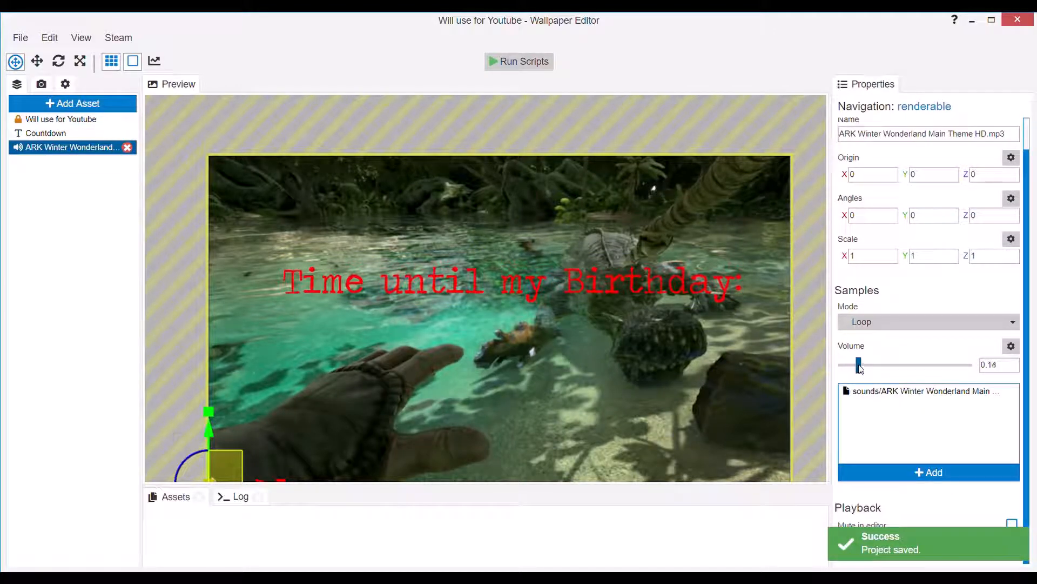
pyautogui.moveTo(858, 365); pyautogui.dragTo(863, 365)
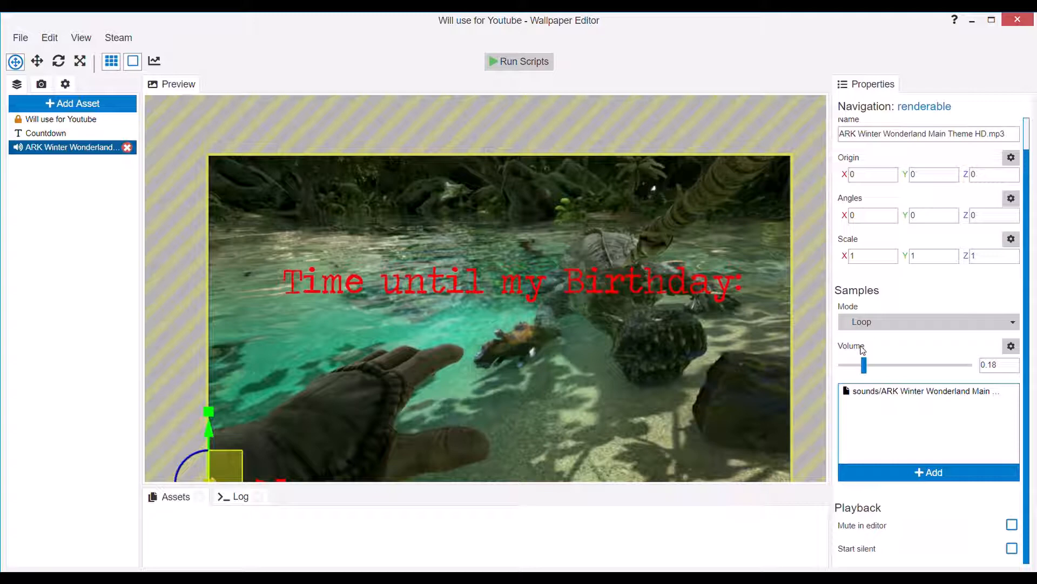
pyautogui.moveTo(863, 365); pyautogui.dragTo(878, 365)
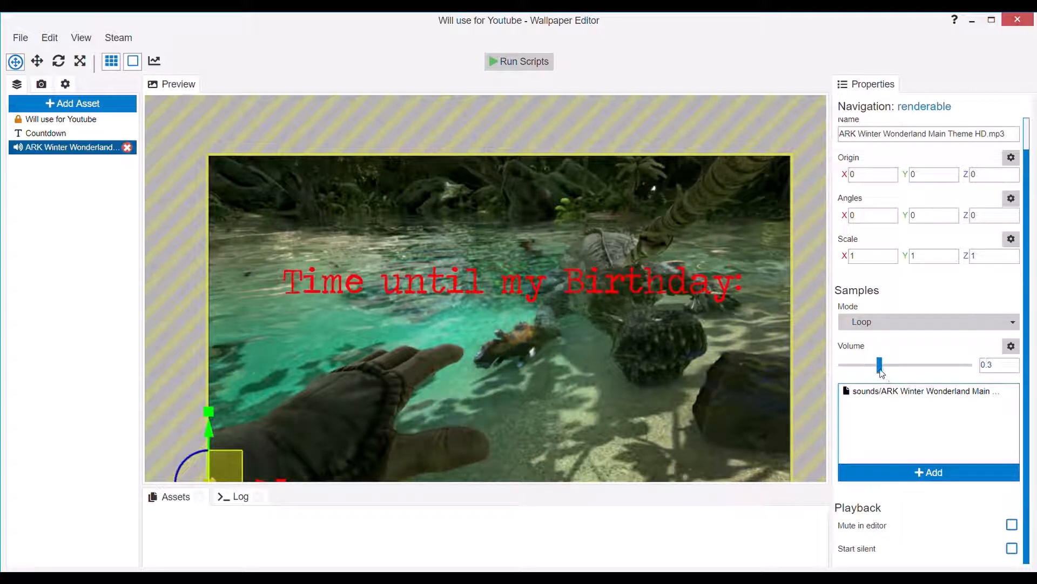